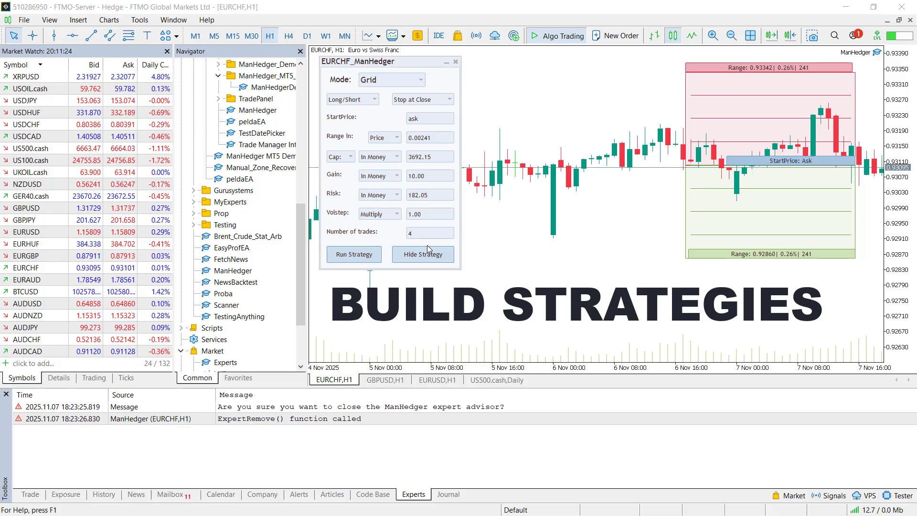
- Cycle the ManHedger panel through its Grid, Trade, Partials and Manager layouts, then show the User Guide in Chrome
click(390, 79)
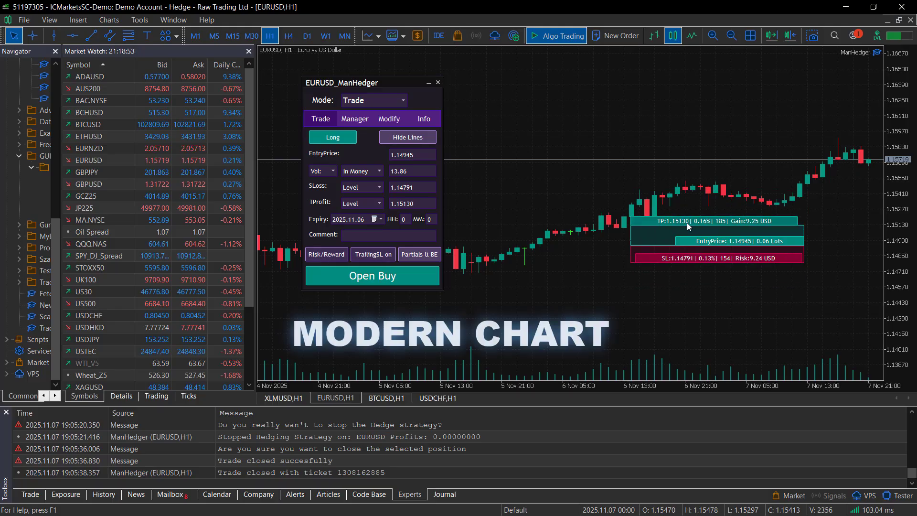
click(418, 254)
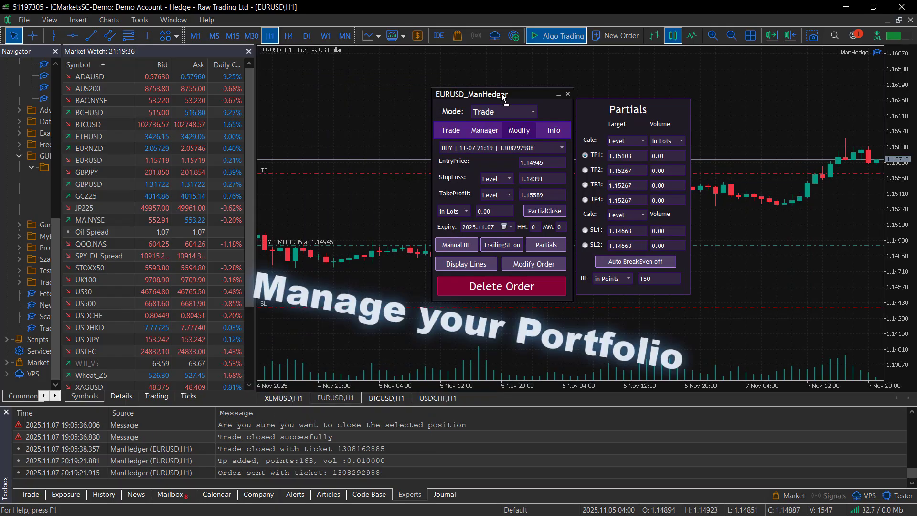
click(484, 130)
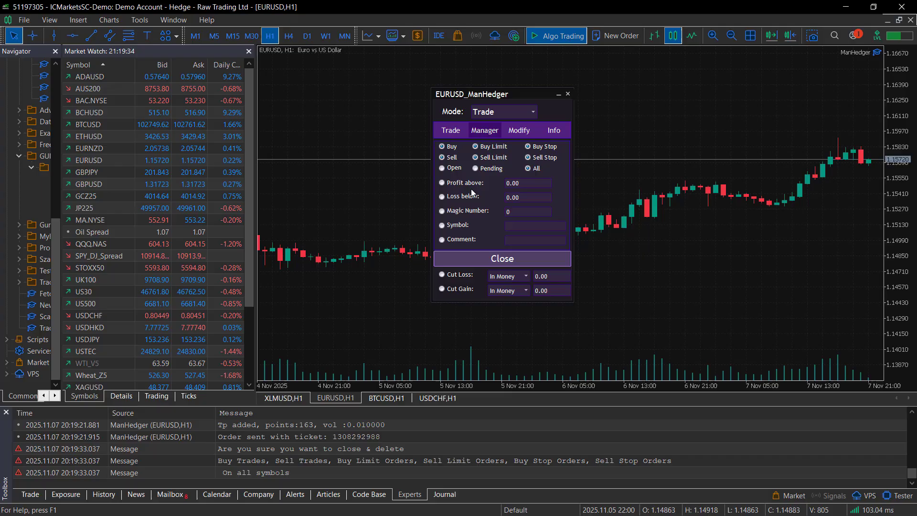
click(502, 112)
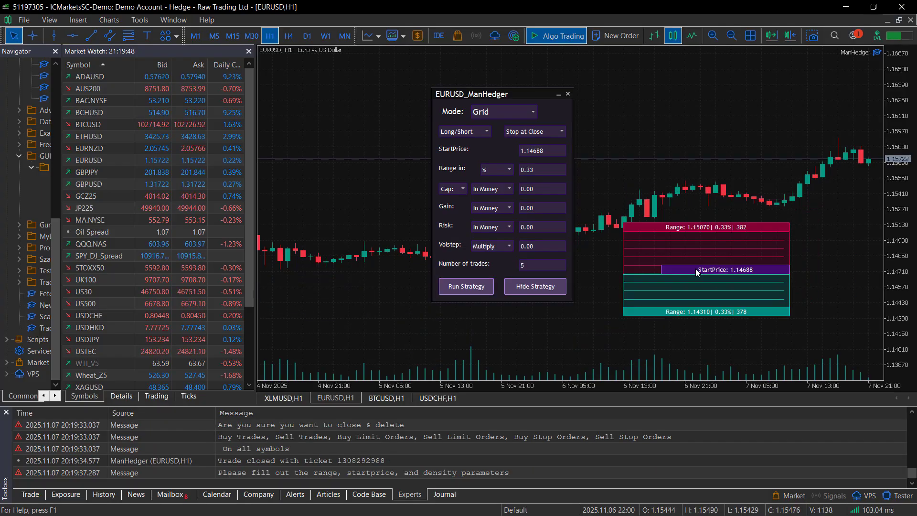
click(502, 112)
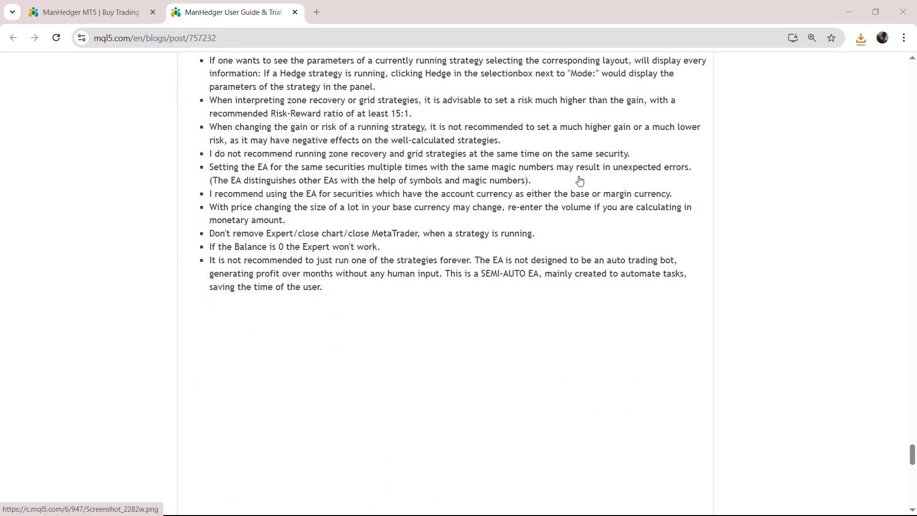
scroll(down, 3)
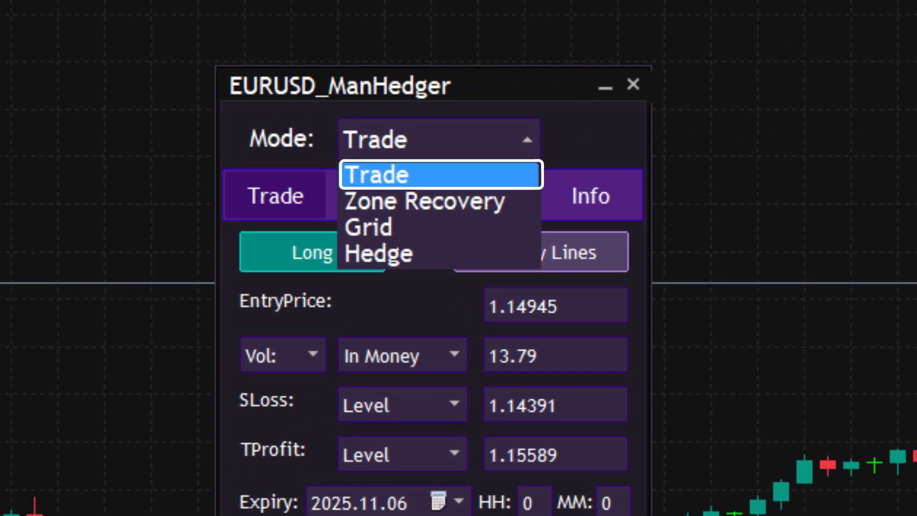
- From the Mode dropdown place an Open Buy, then visit the Manager, Modify and Info tabs with symbol contract details
click(382, 174)
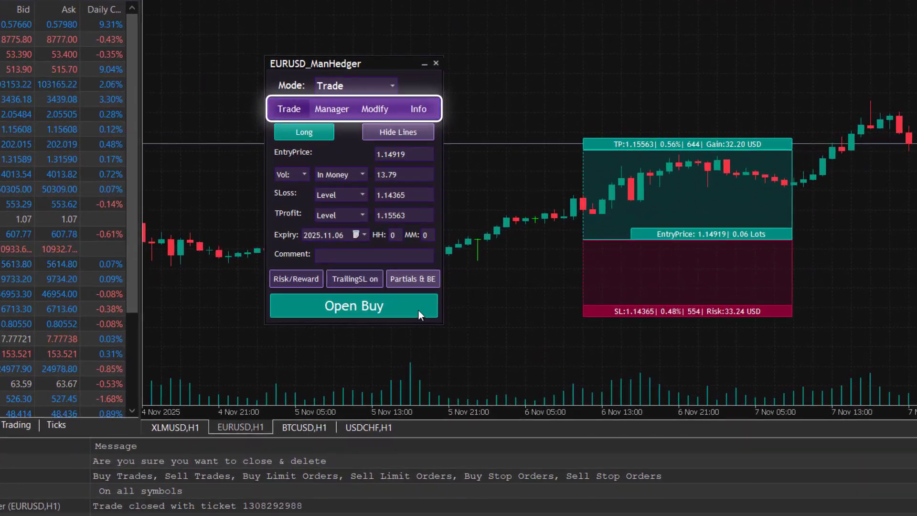
click(331, 109)
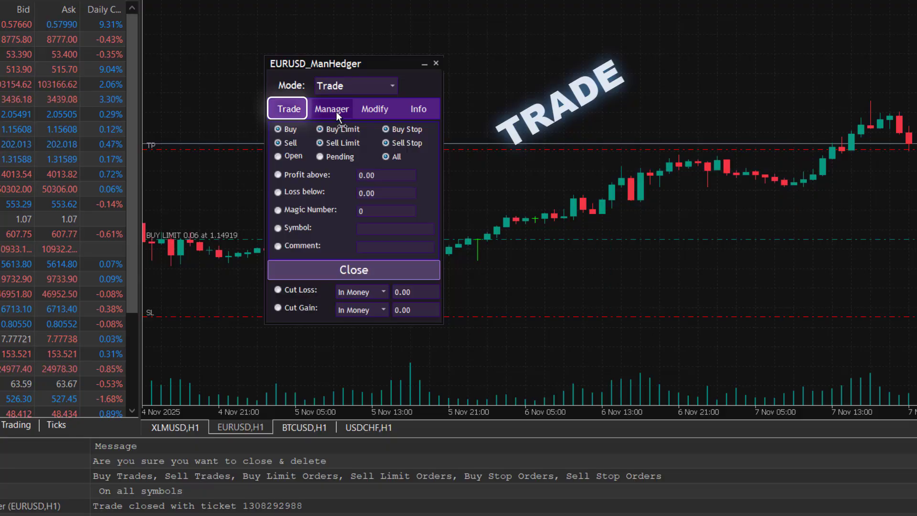
click(331, 108)
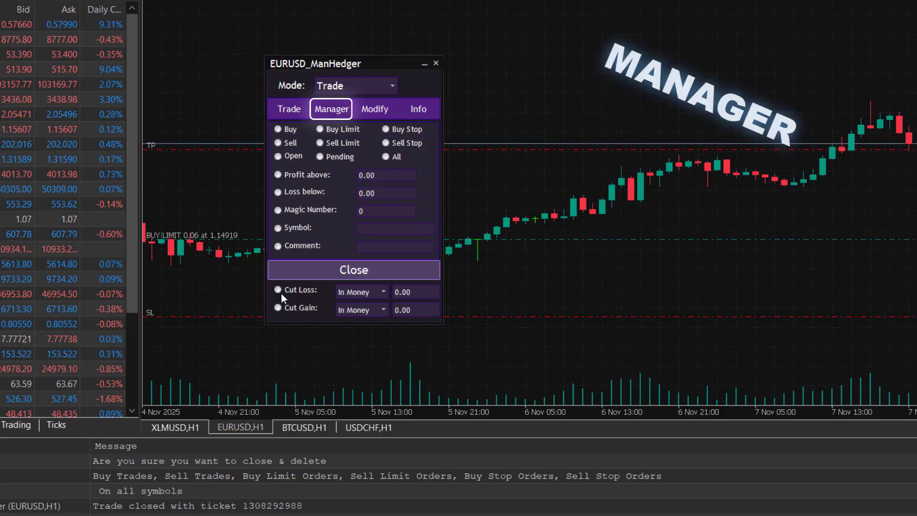
click(374, 109)
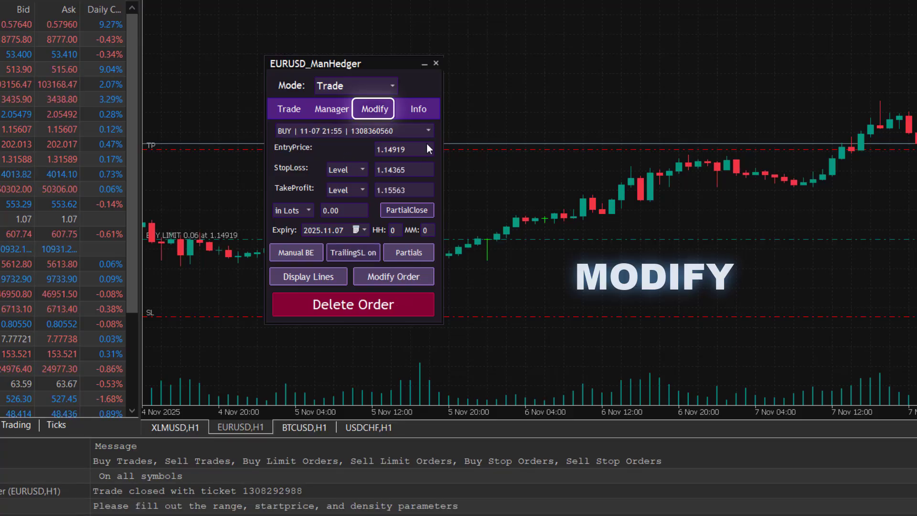
click(418, 109)
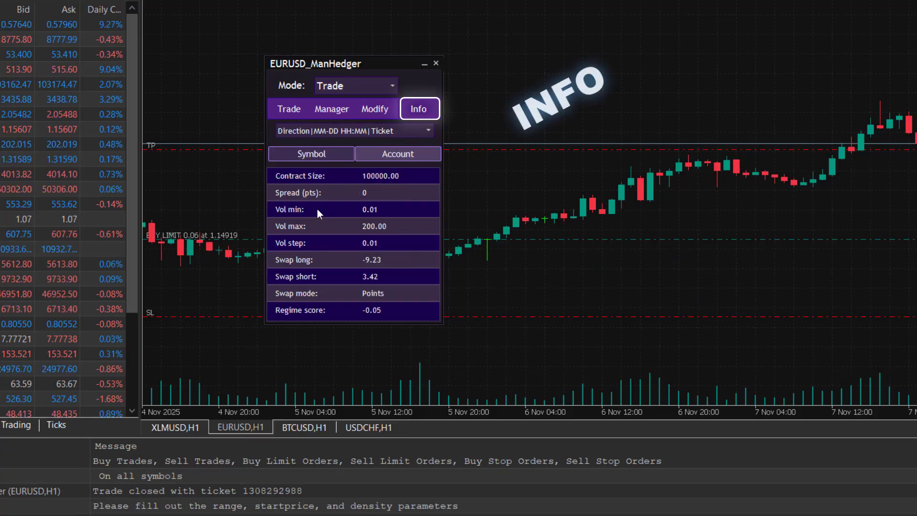
click(397, 154)
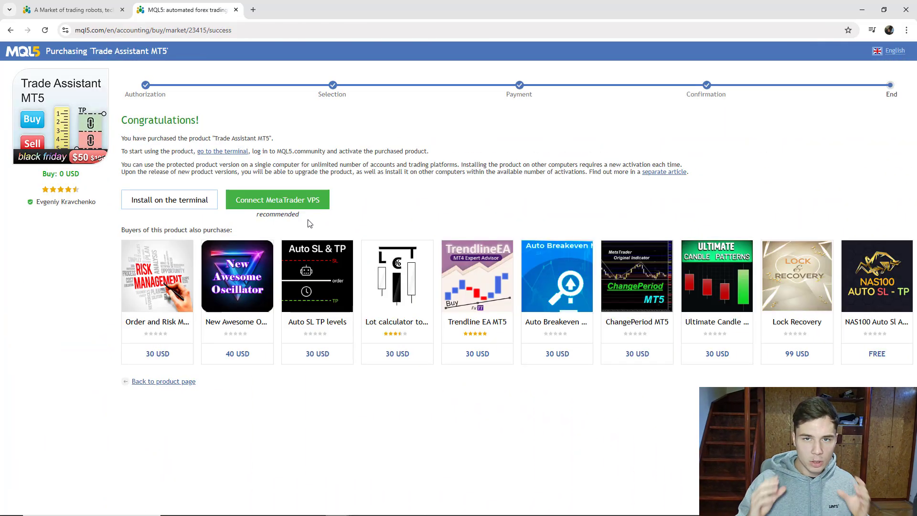
- Install the purchased product from the mql5.com purchase page, letting the browser launch the MetaTrader 5 terminal
click(169, 199)
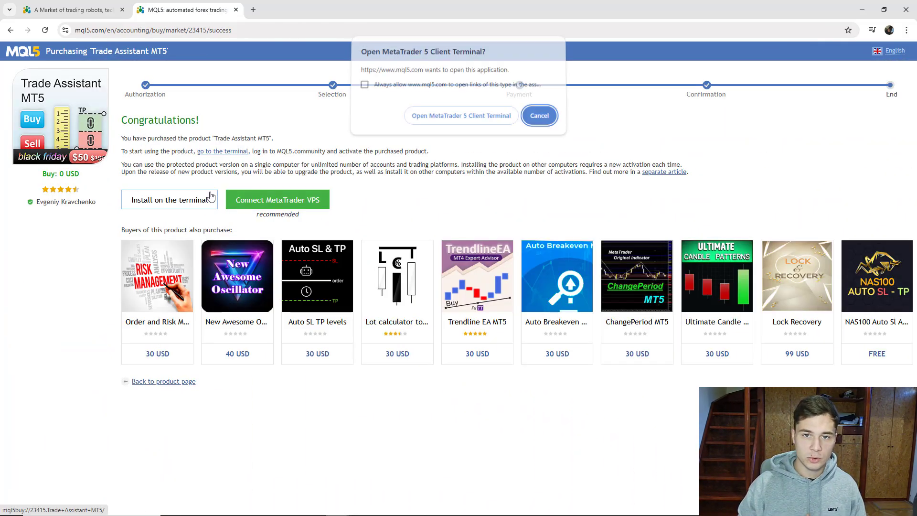
click(460, 116)
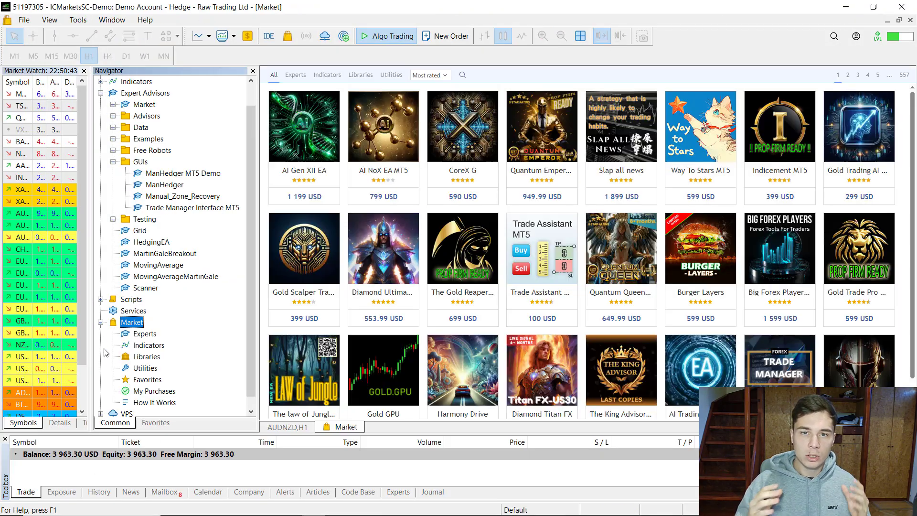
- Install Trade Assistant MT5 from its product page in the built-in Market
click(327, 74)
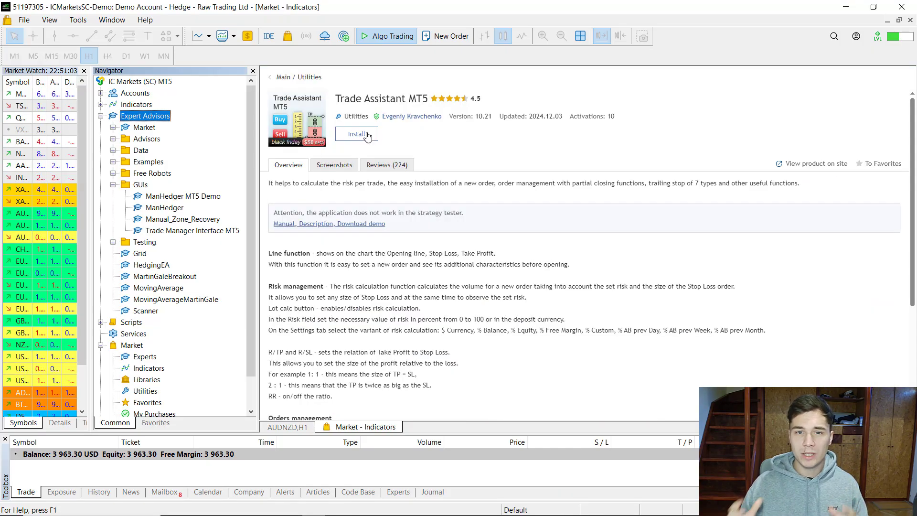
click(357, 133)
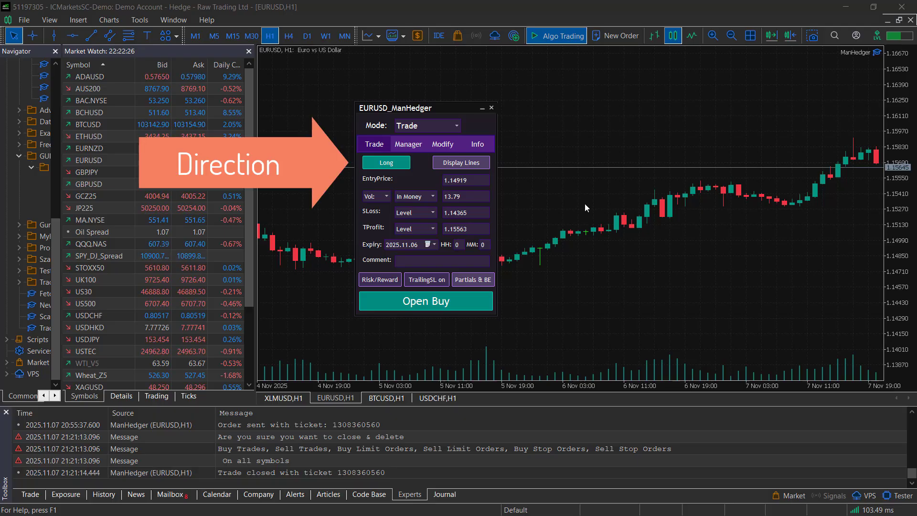
- Draw the long trade's entry, stop-loss and take-profit lines and switch sizing to 0.50% balance risk
click(460, 163)
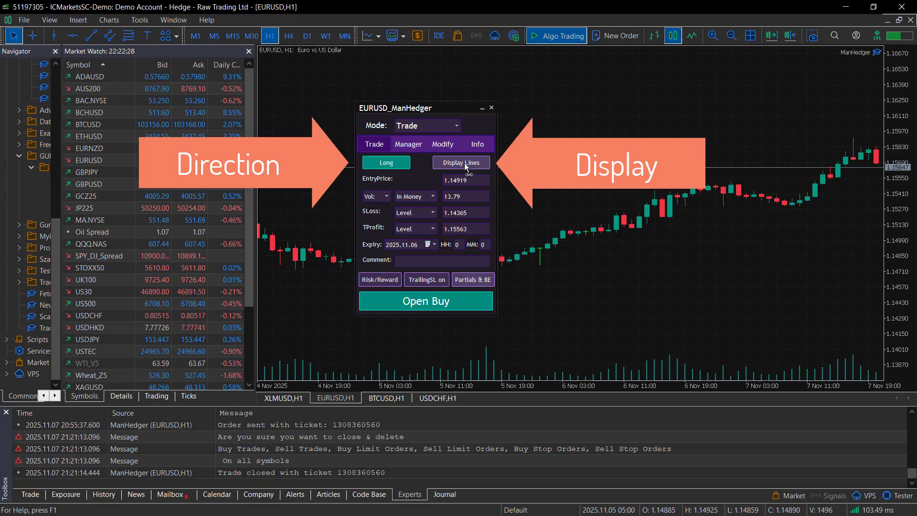
click(461, 162)
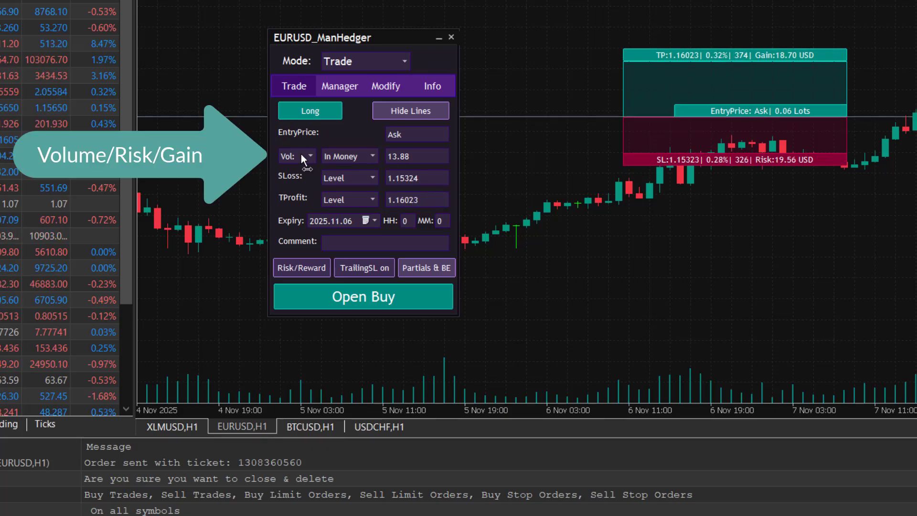
click(295, 156)
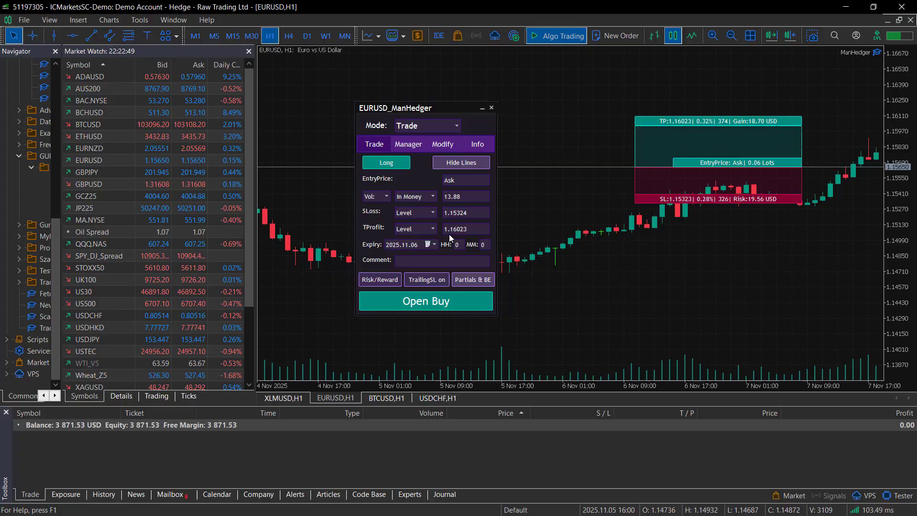
click(425, 301)
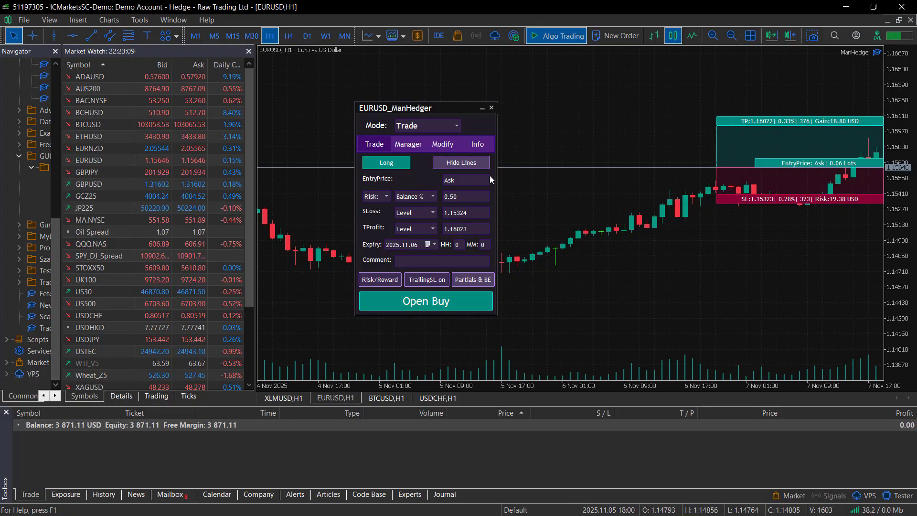
- Size the trade by Risk In Money with a 0.5% stop-loss and a 290-point take-profit
click(413, 196)
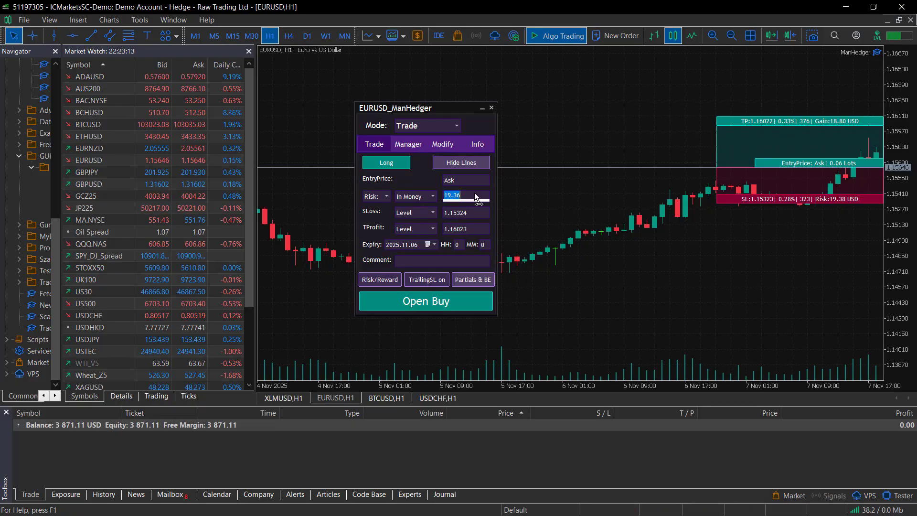
click(432, 212)
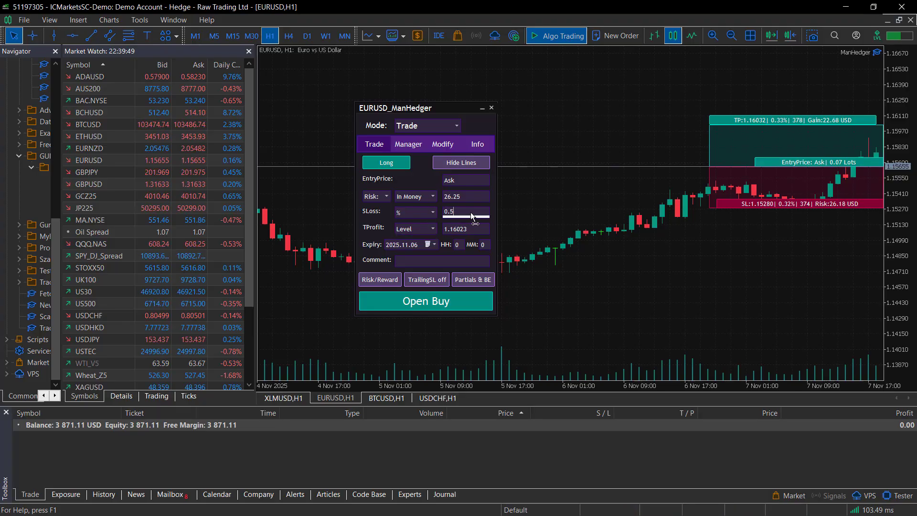
click(432, 228)
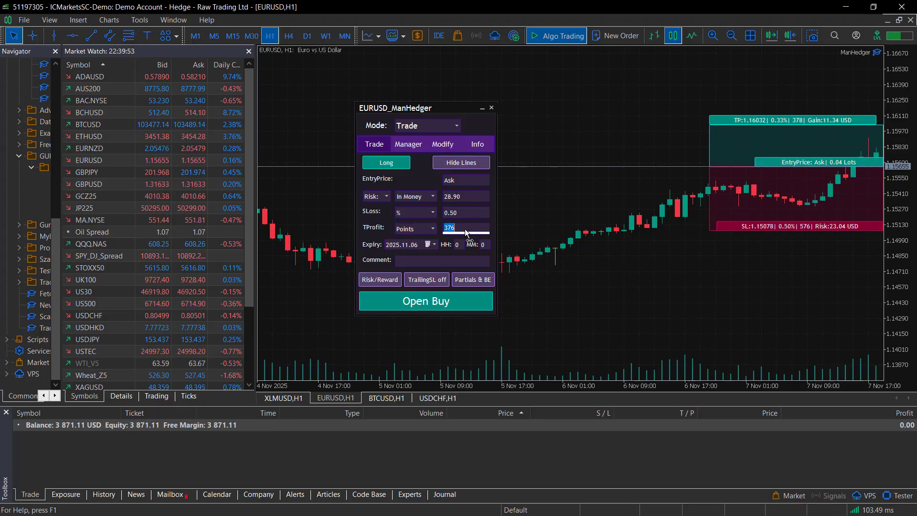
text(290)
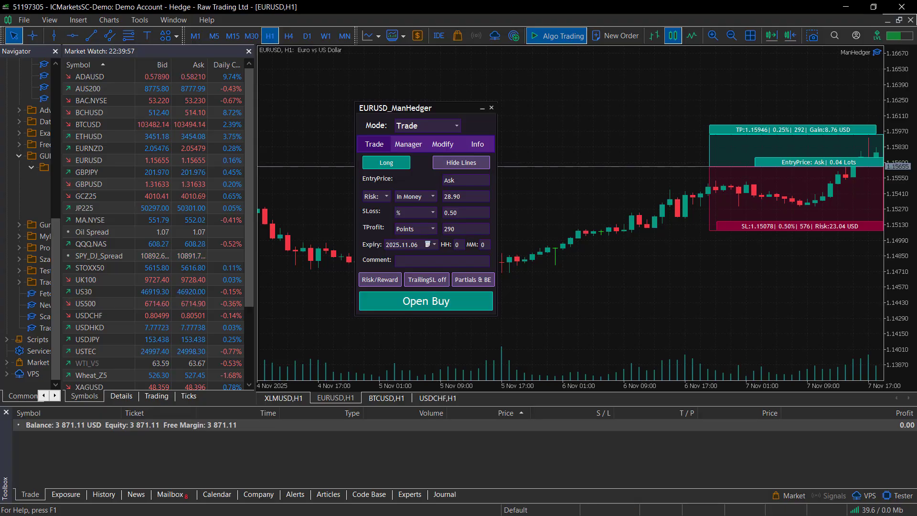
click(429, 245)
text(15)
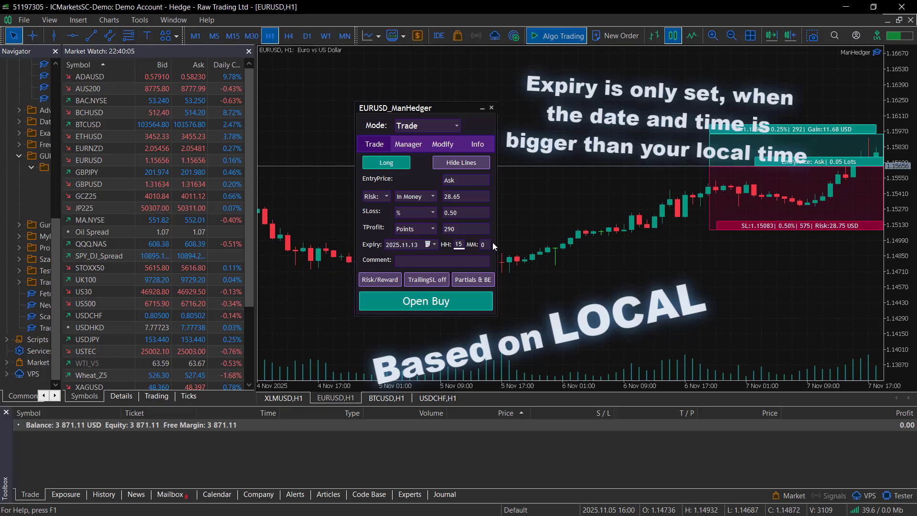
- Open the long EURUSD trade and move its expiry to November 15 via the calendar
click(10, 504)
text(25)
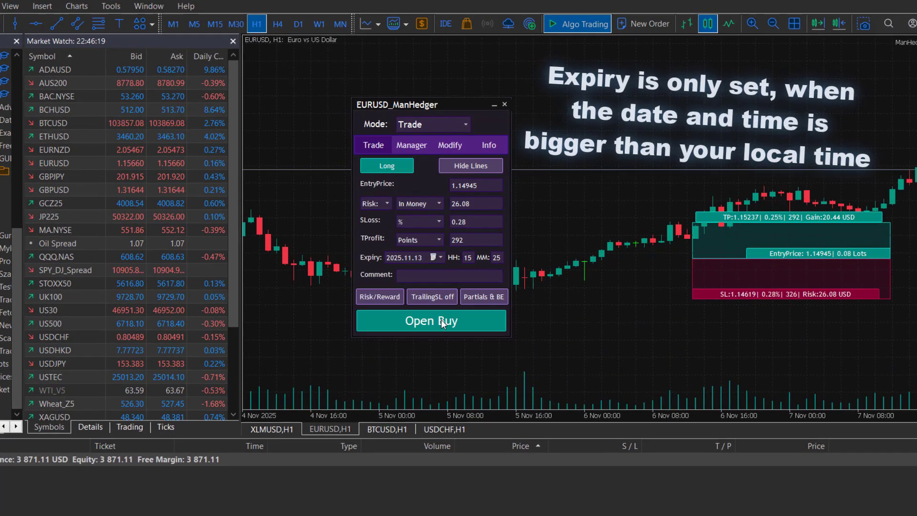
click(431, 321)
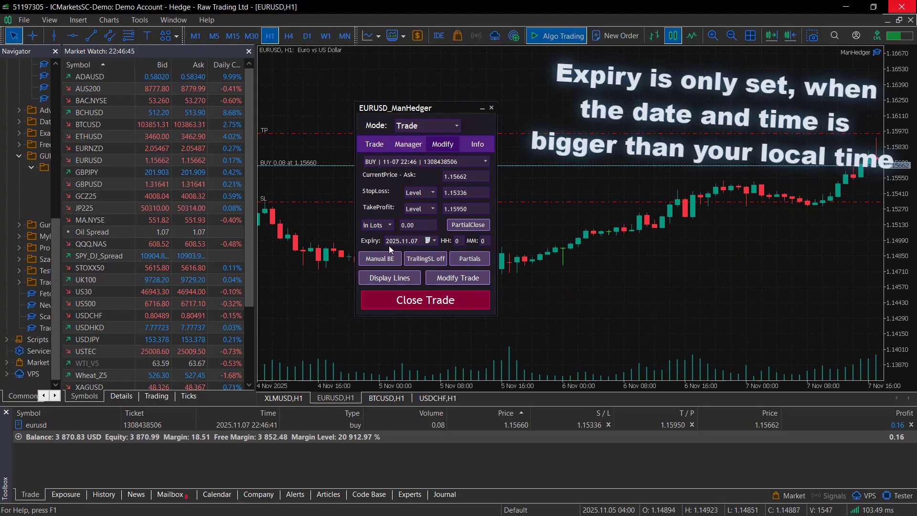
click(429, 241)
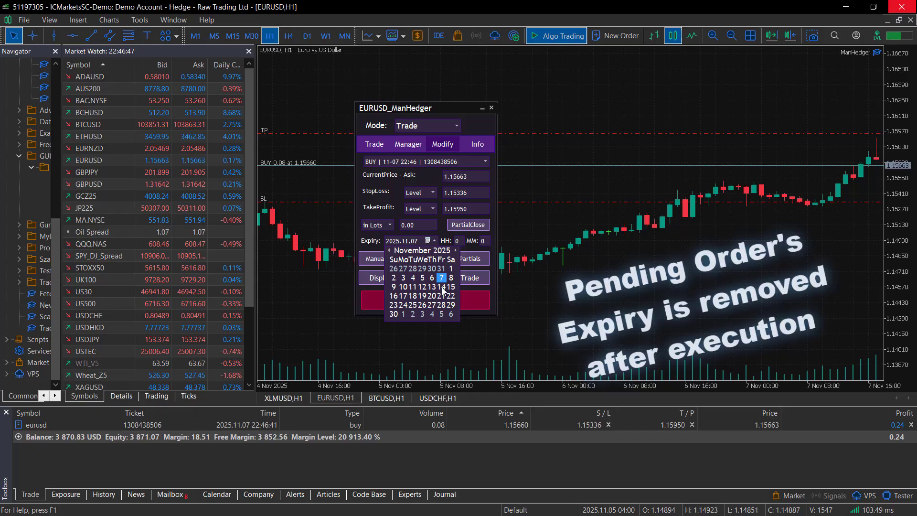
click(448, 287)
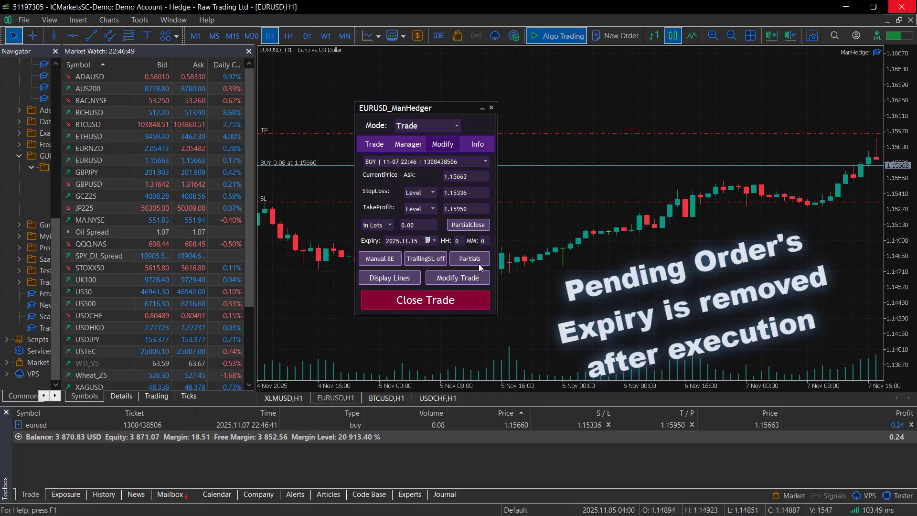
click(458, 277)
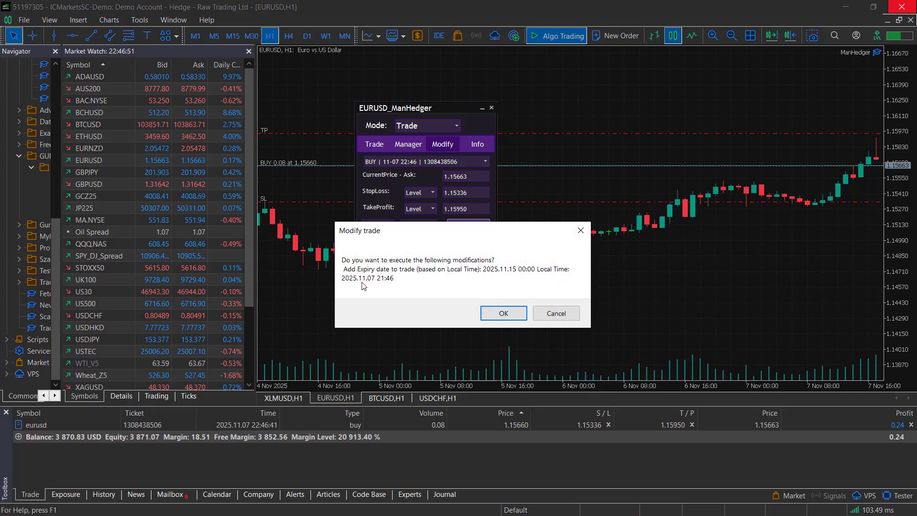
- Set the stop loss to 0.30%, enable TrailingSL and bring up the Partials & BE settings
click(502, 314)
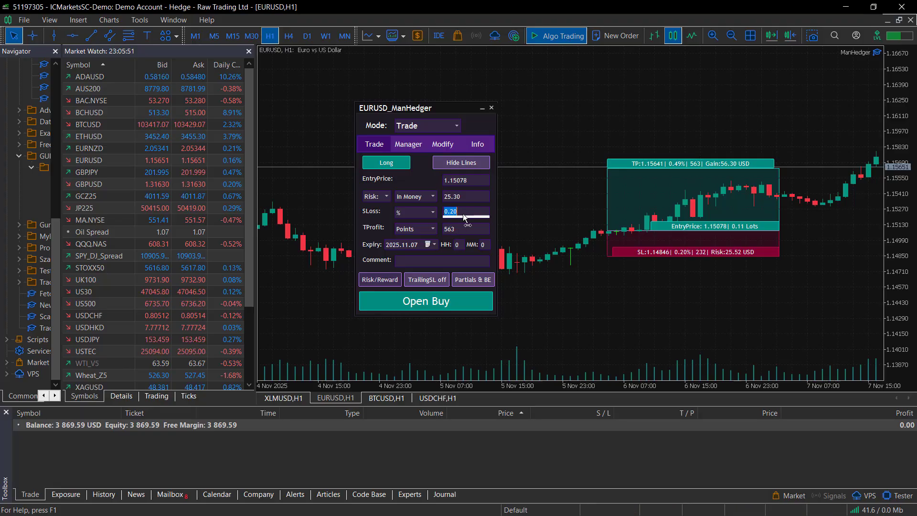
click(427, 279)
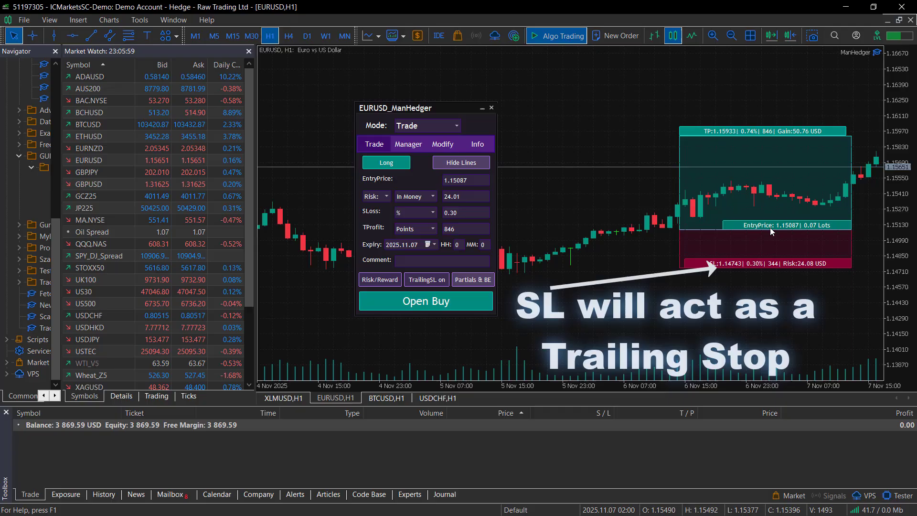
click(473, 279)
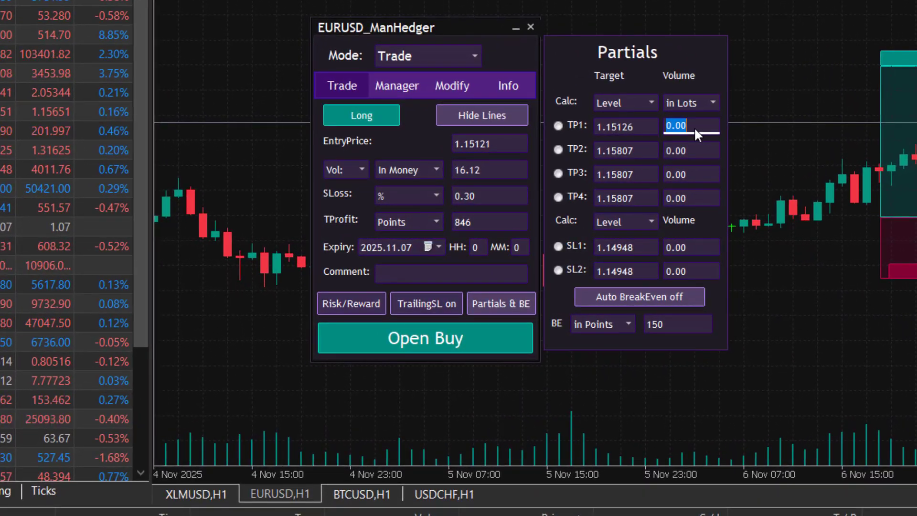
- Enter 0.01 lots for the TP1 partial close and place the EURUSD buy limit order
text(0.01)
click(691, 246)
text(0.02)
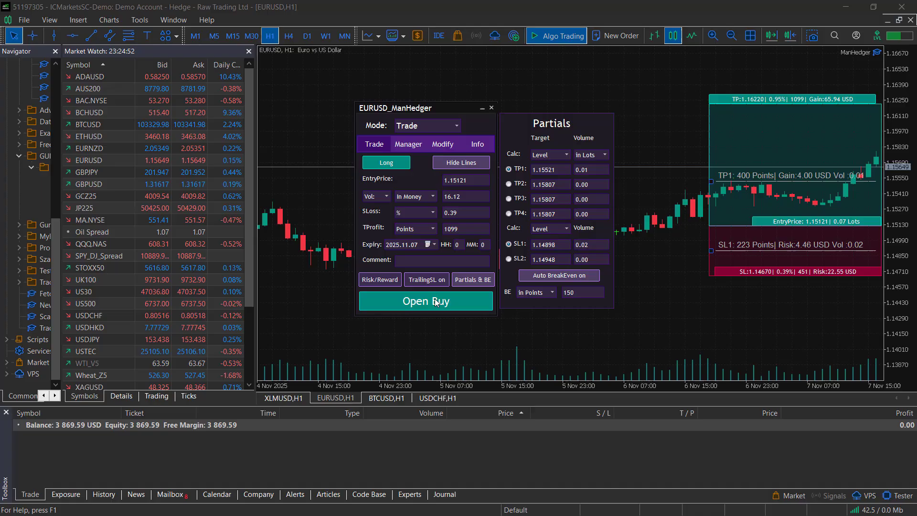
click(425, 301)
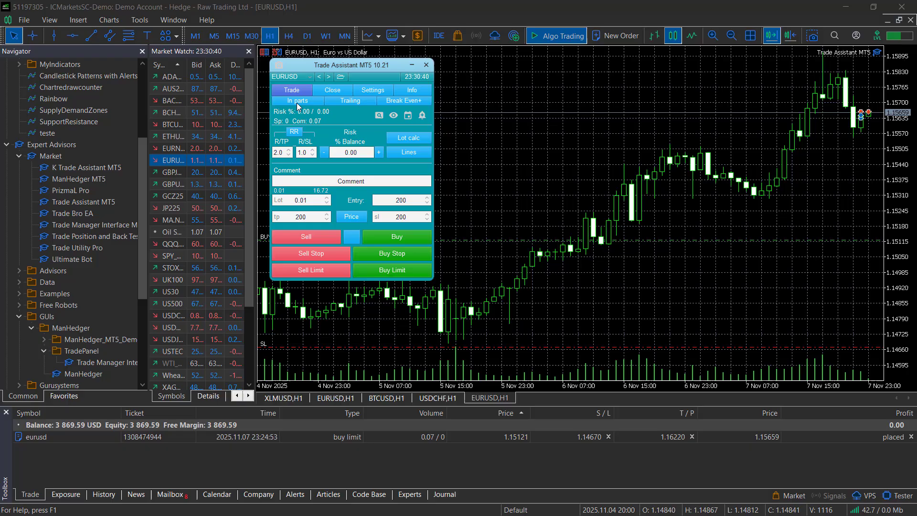
- In Trade Assistant MT5 show the order lines, then enable Trailing and Break Even+ from their tabs
click(408, 151)
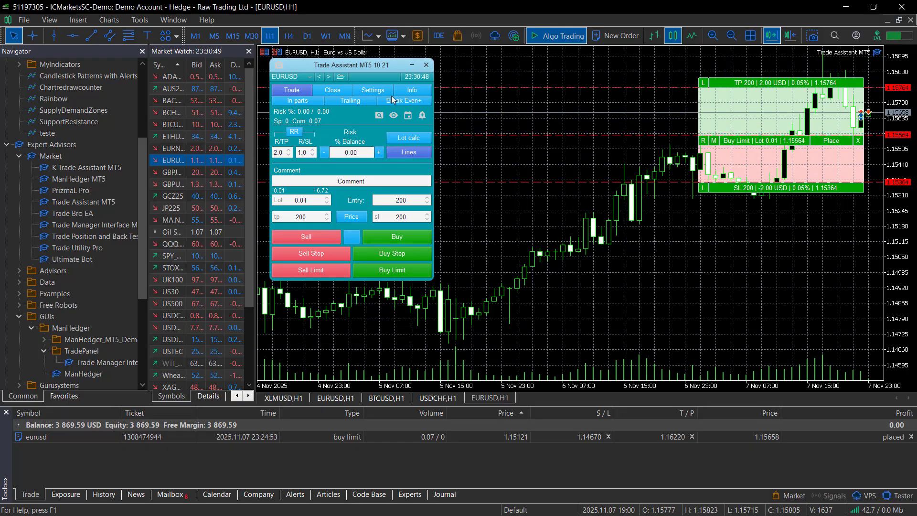
click(298, 101)
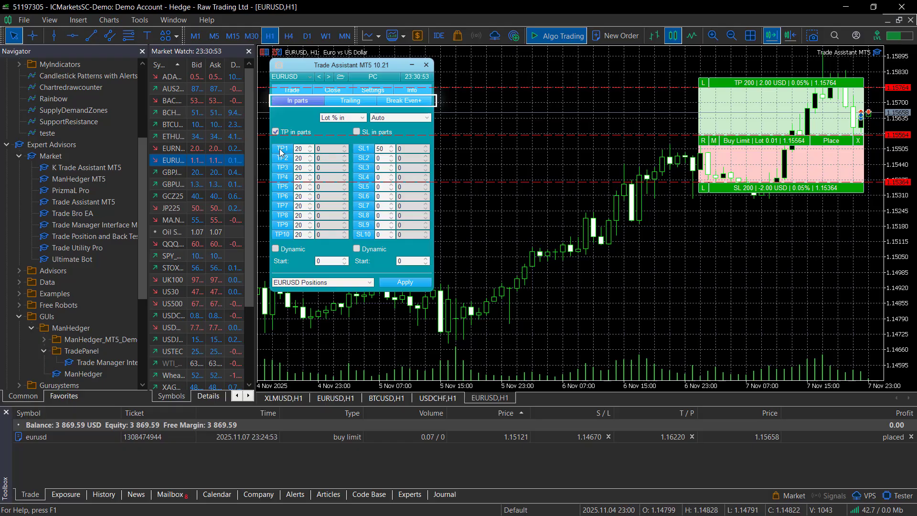
click(350, 101)
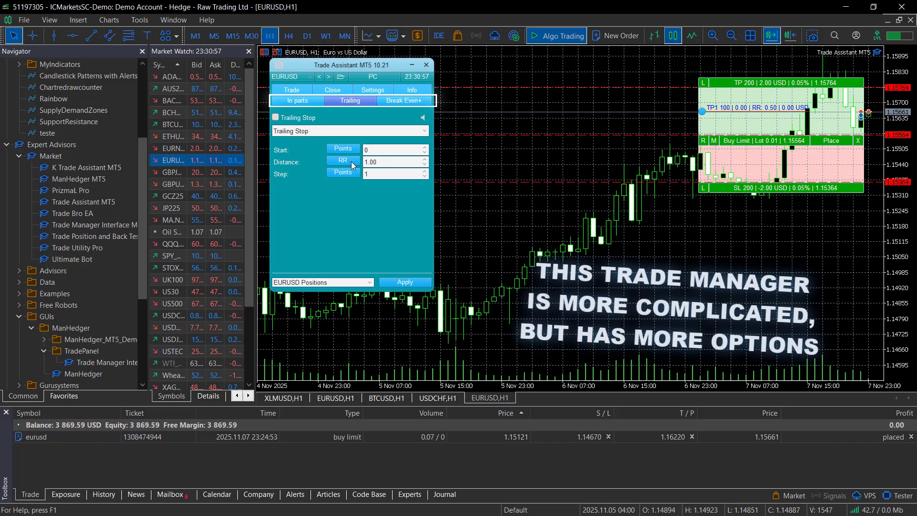
click(275, 117)
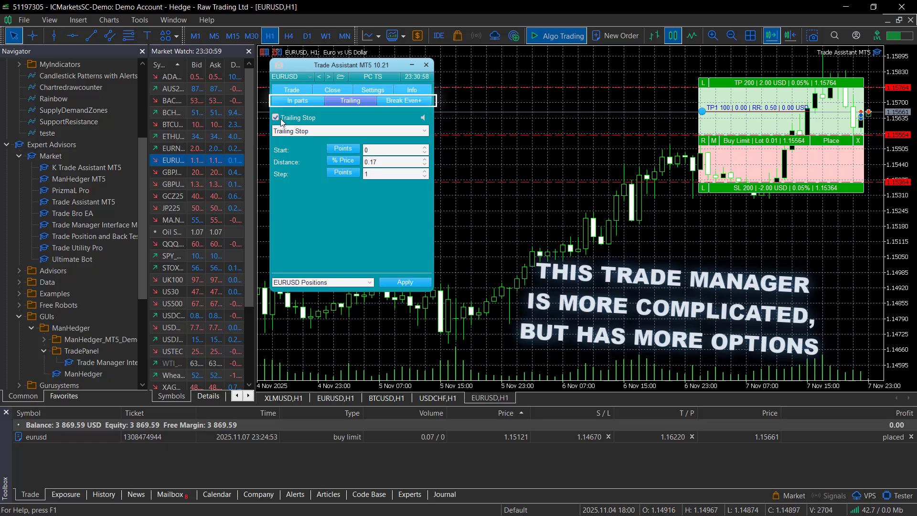
click(403, 100)
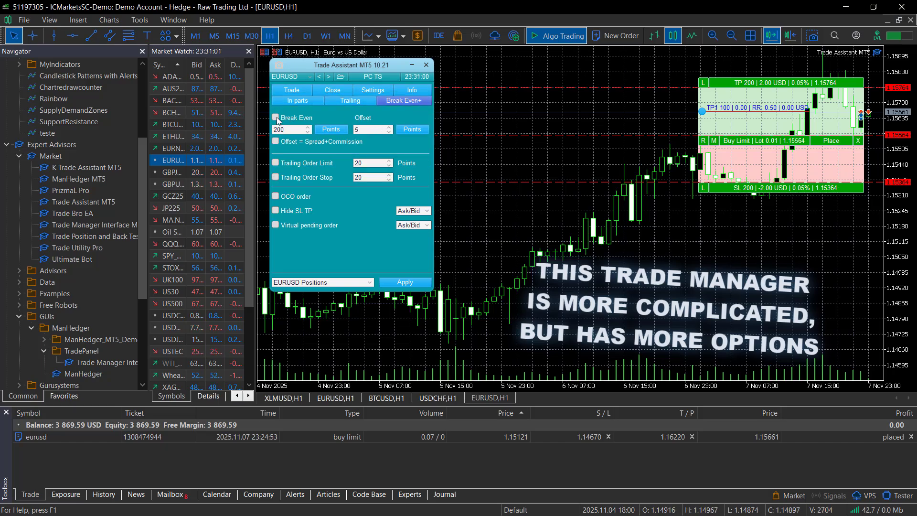
click(291, 90)
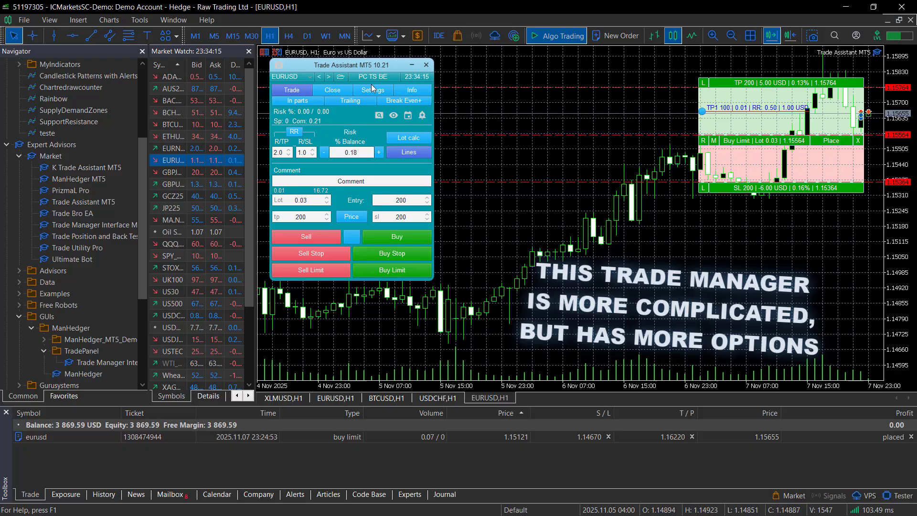
- Set risk calculation to $ Currency, raise the risk amount and compute the lot size
click(372, 89)
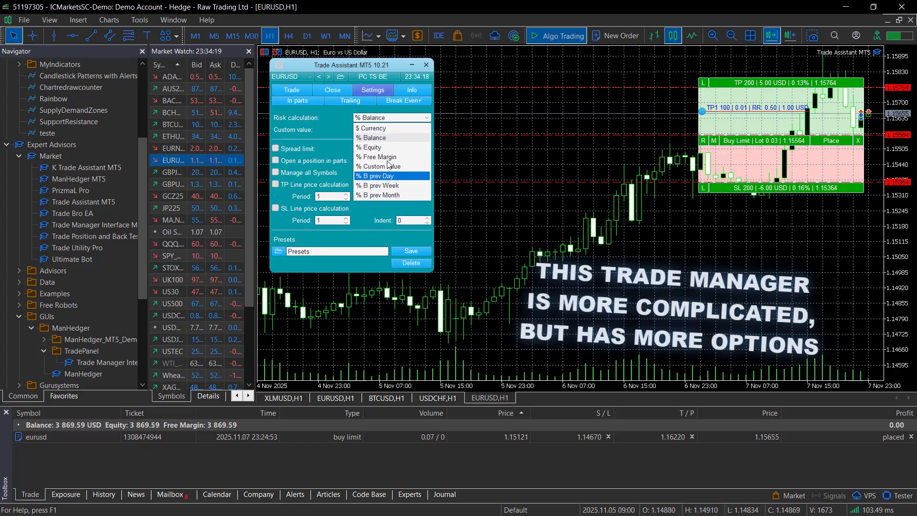
click(291, 90)
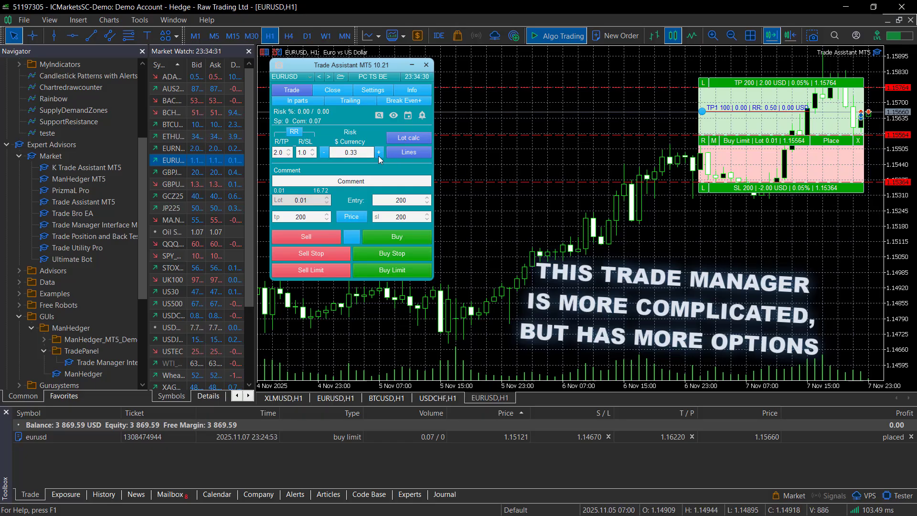
click(408, 138)
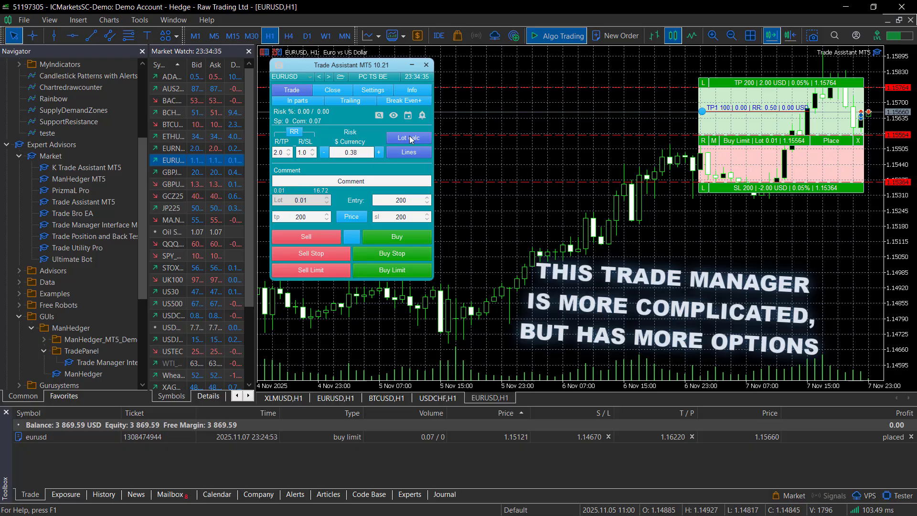
click(407, 137)
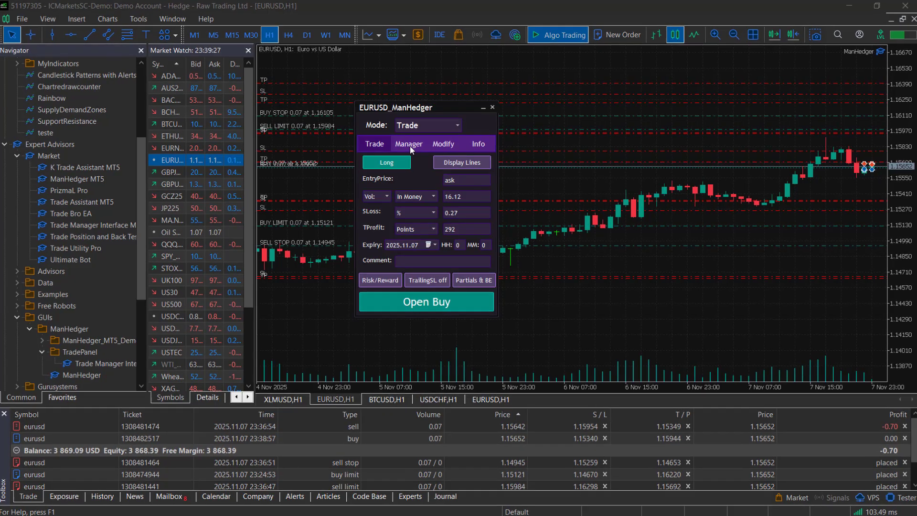
- From the Manager tab confirm closing the buy trades and sell stop orders
click(409, 144)
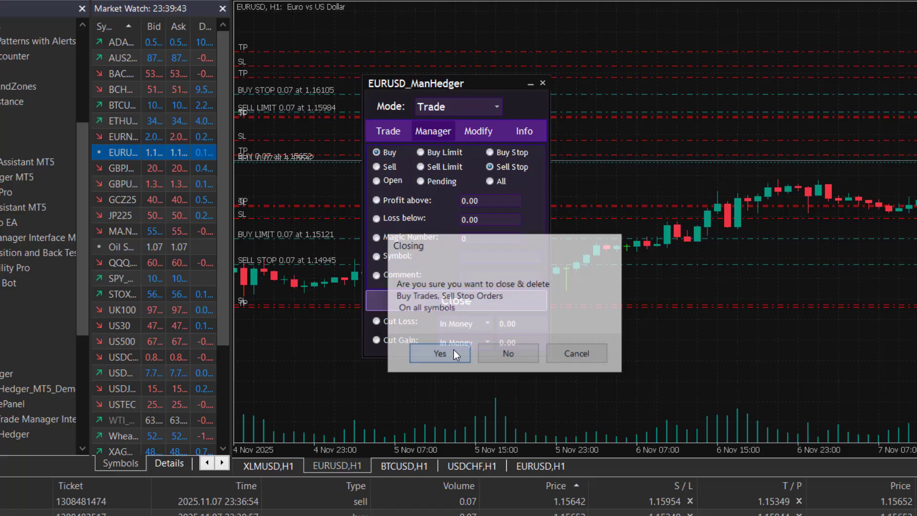
click(440, 354)
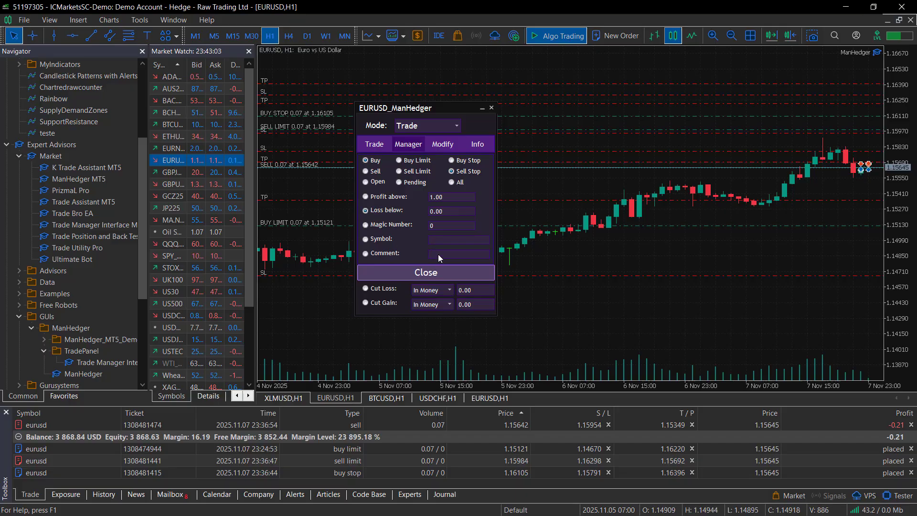
- Close all EURUSD orders with comment 'swing trade' and confirm, emptying the trade list
text(swing)
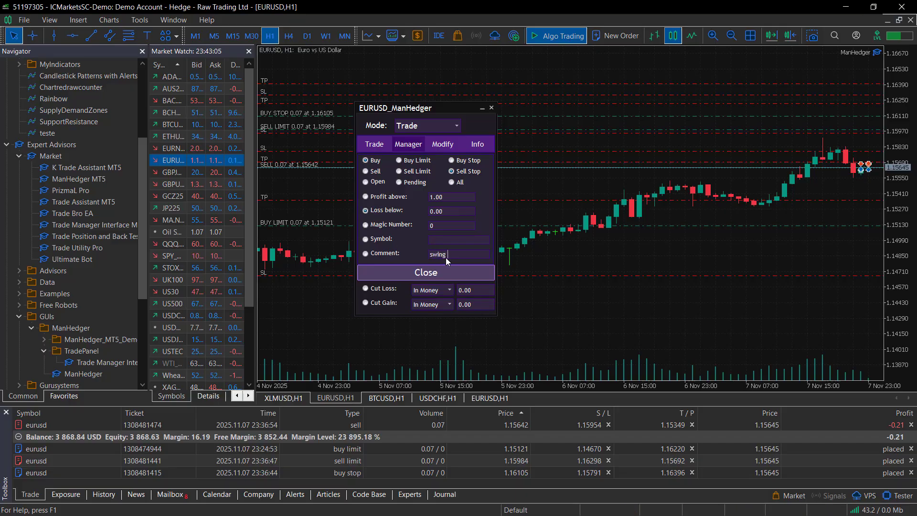
text(trade)
click(458, 239)
text(EURUSD)
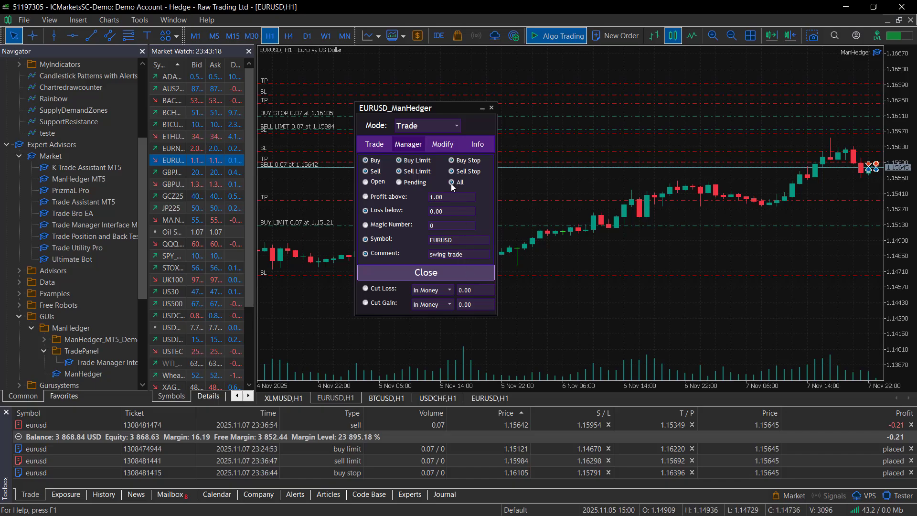
click(426, 273)
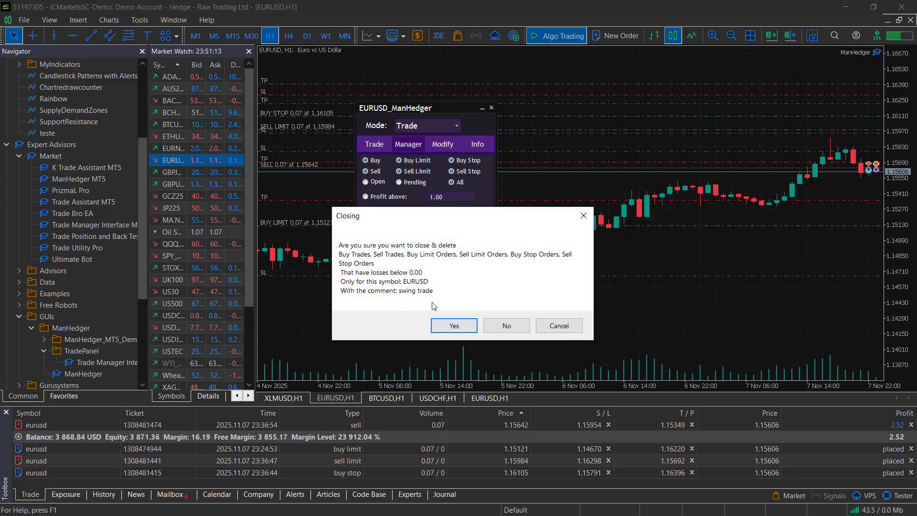
mouse_move(454, 325)
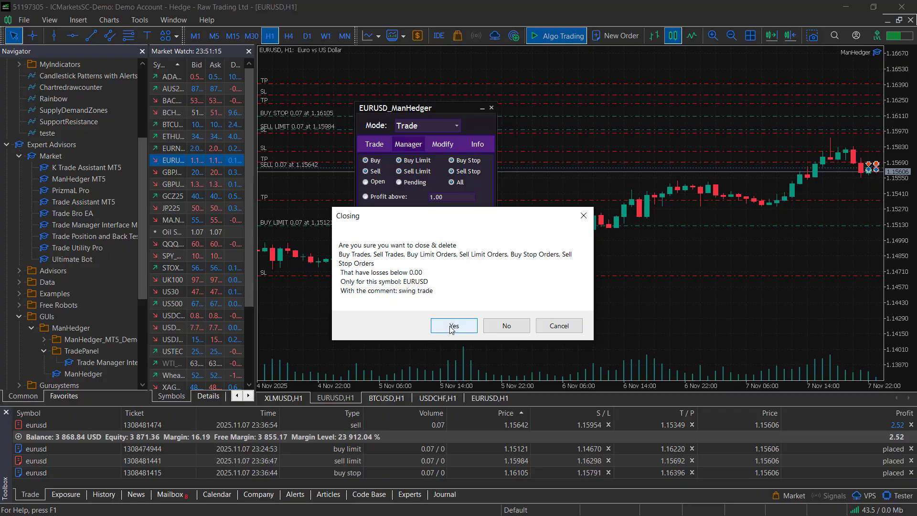
click(453, 326)
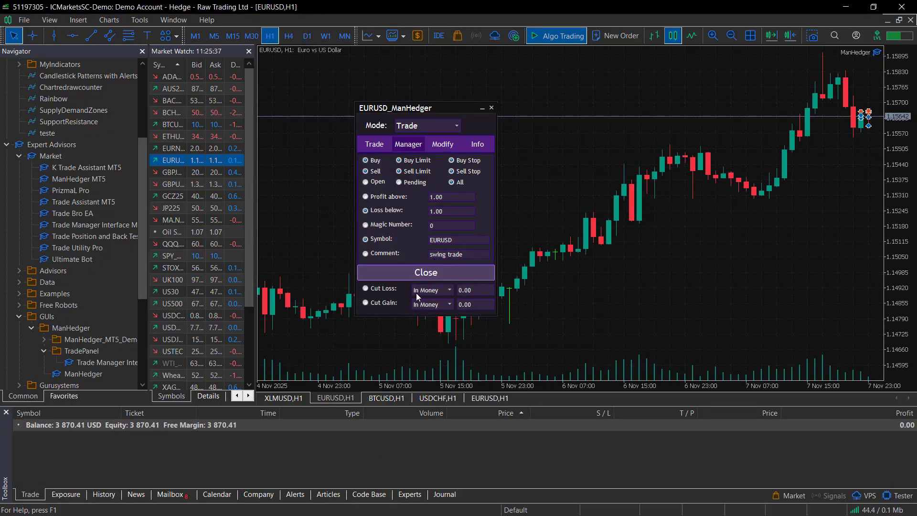
- Set the Cut Loss threshold to Balance % at 10.00 before moving to the BTCUSD chart
click(431, 303)
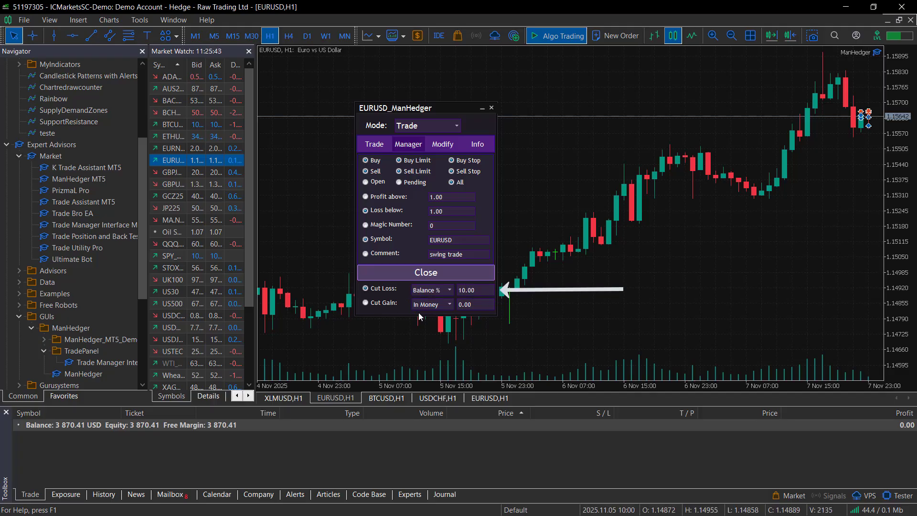
click(449, 304)
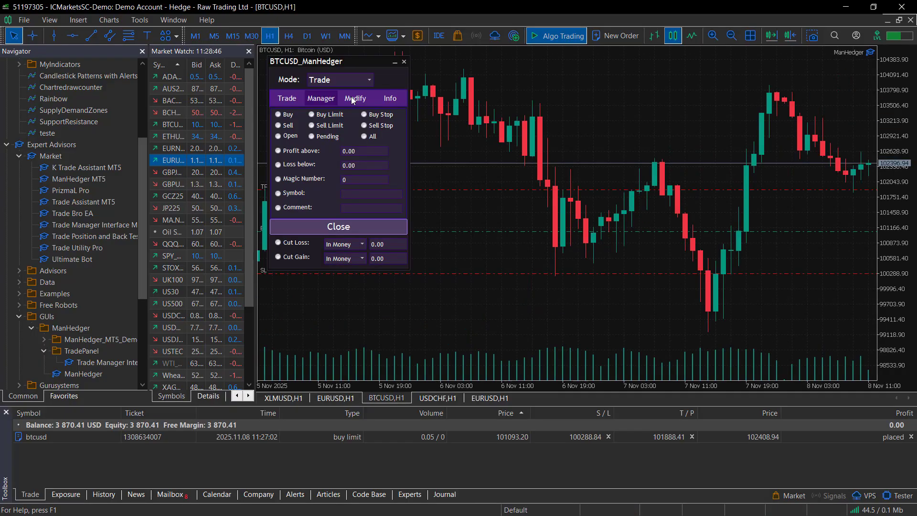
- Select the BTCUSD buy limit for modification, toggle its Partials, and display its levels on the chart
click(356, 97)
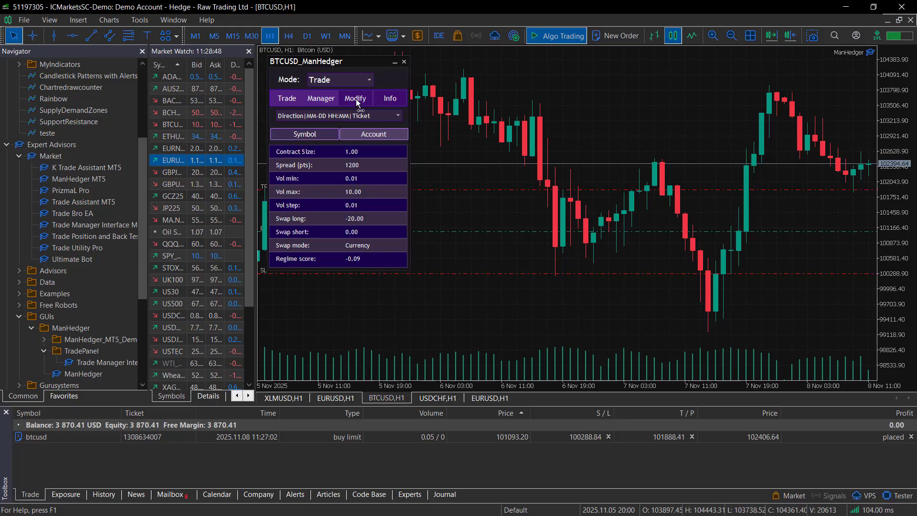
click(355, 98)
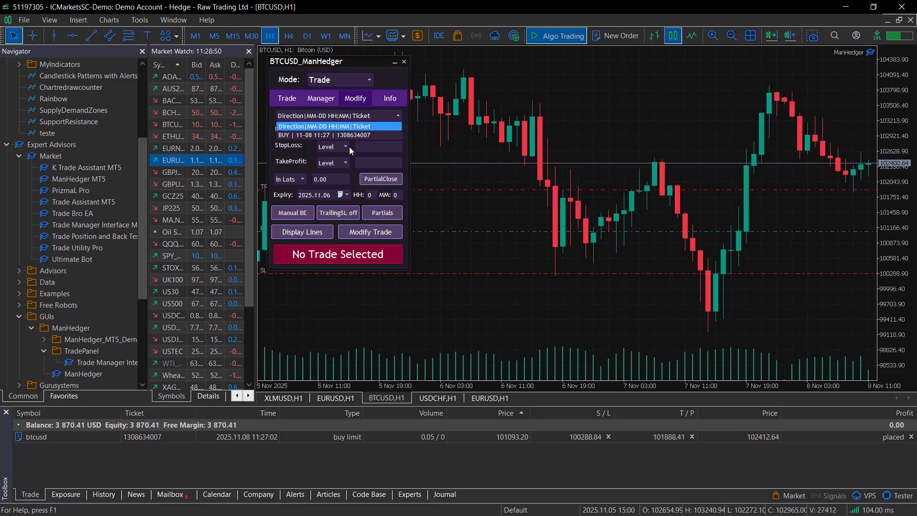
click(337, 115)
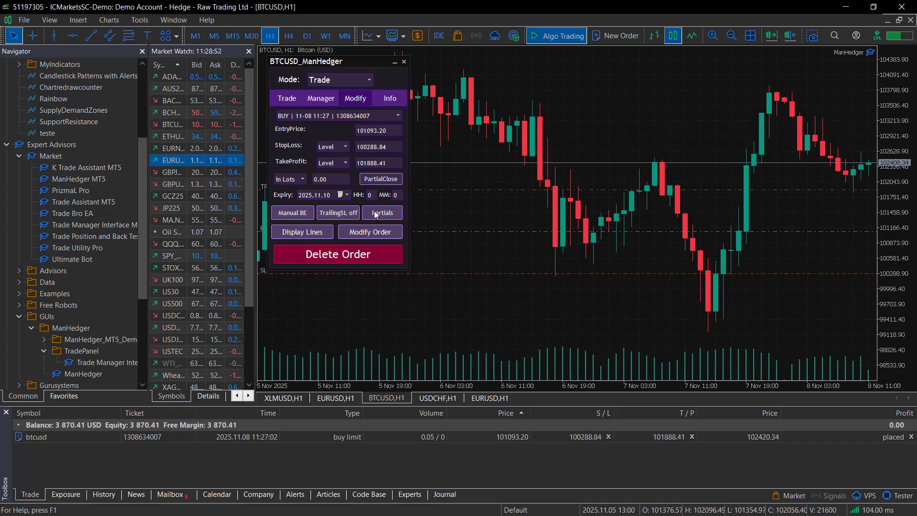
click(381, 212)
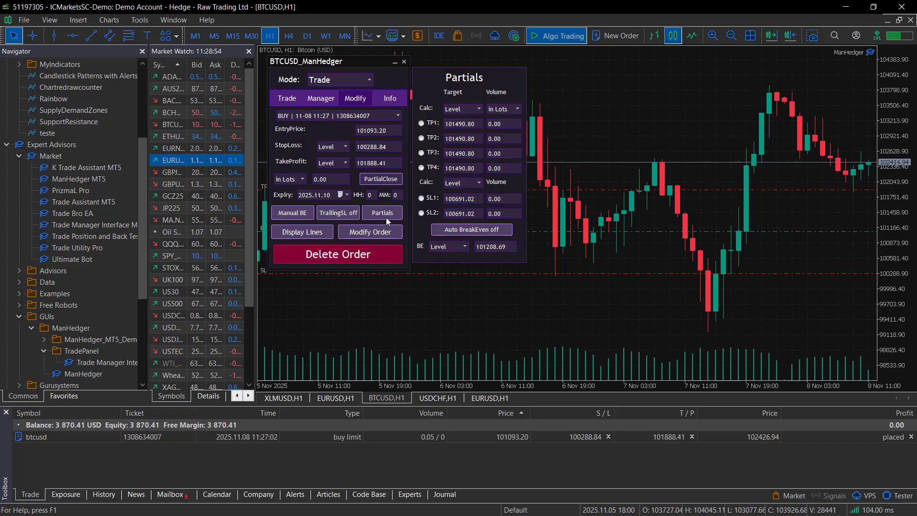
click(381, 212)
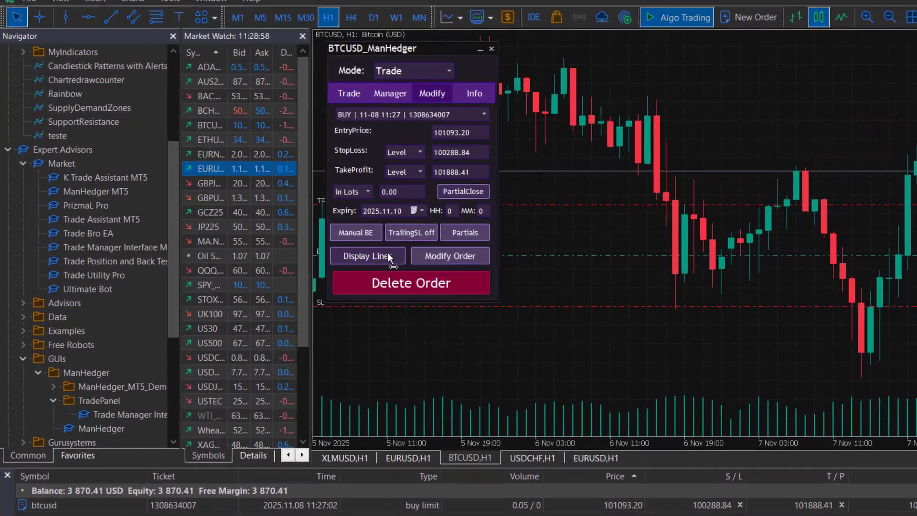
click(497, 92)
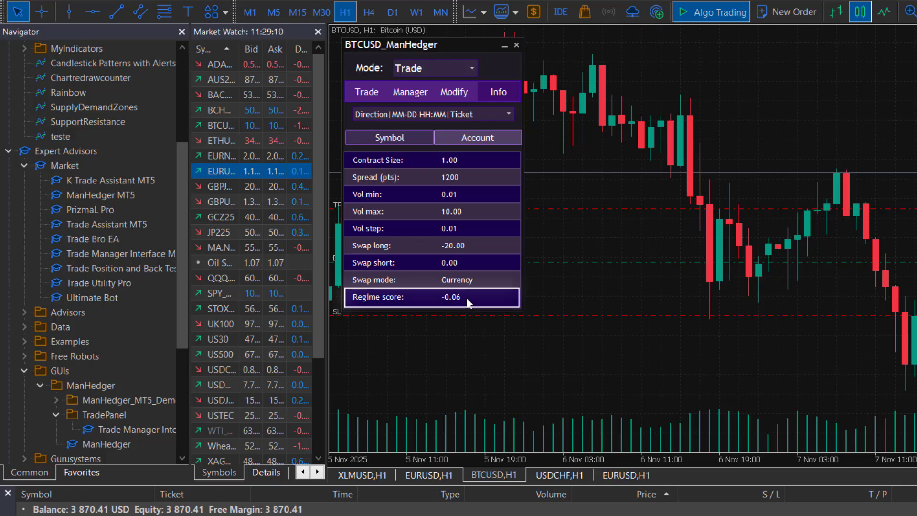
- View the symbol Info, then load Trade Assistant MT5 with its Close options on BTCUSD
click(478, 138)
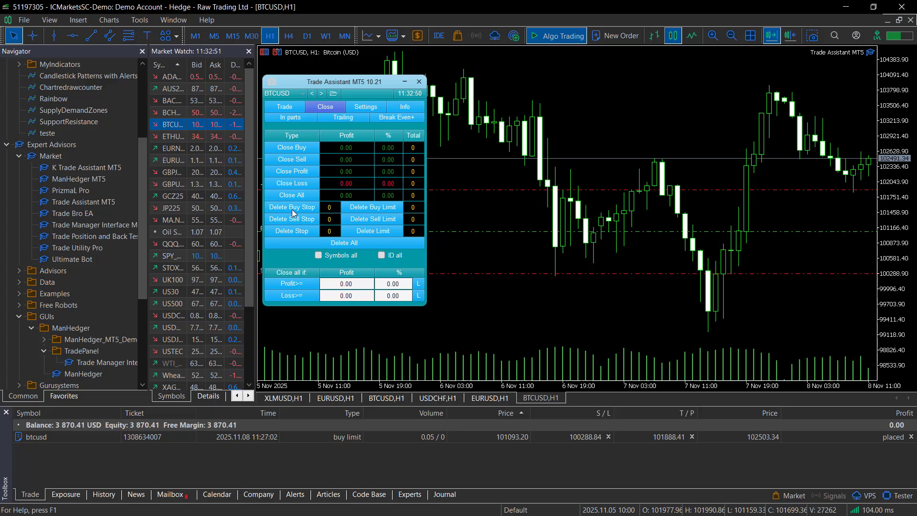
- Place a 0.01-lot Buy Limit on BTCUSD from Trade Assistant's Trade page
click(318, 255)
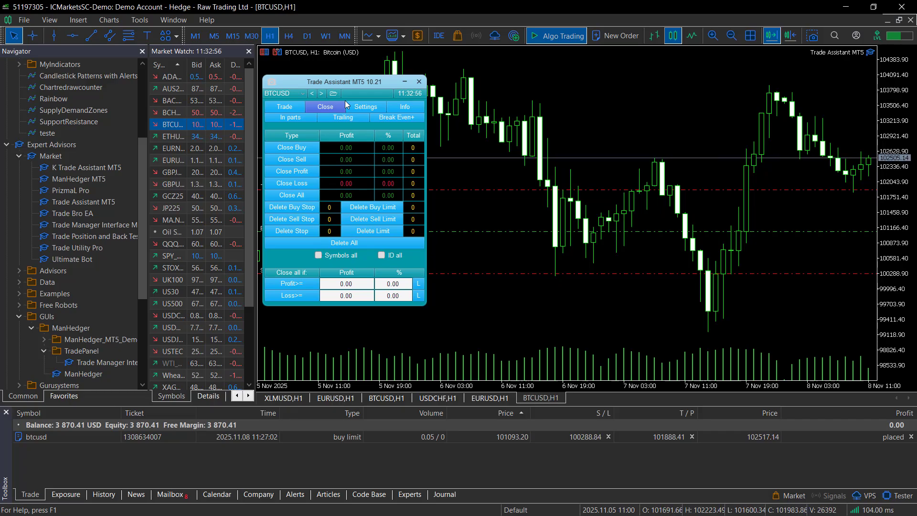
click(284, 107)
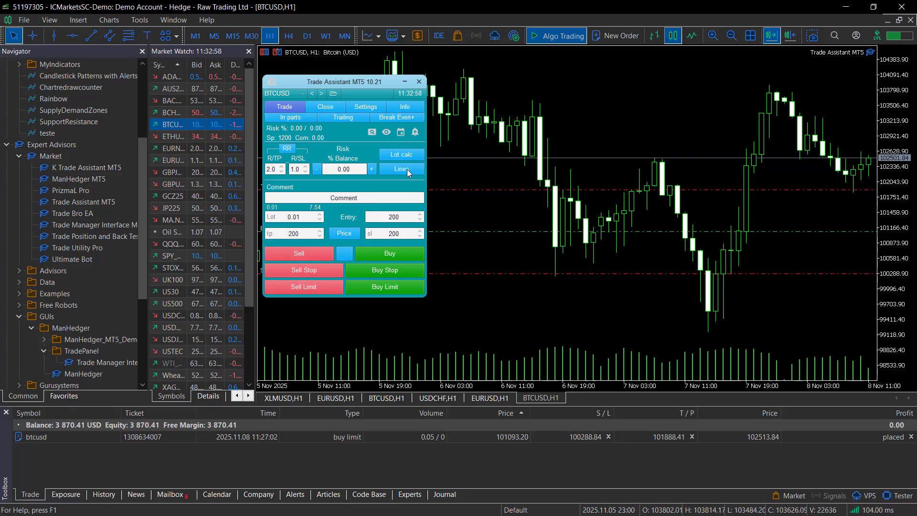
click(403, 169)
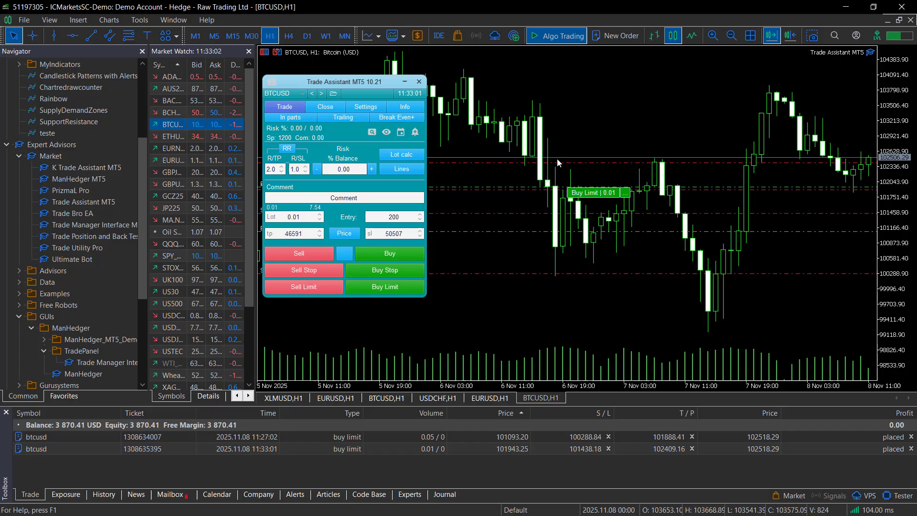
click(625, 192)
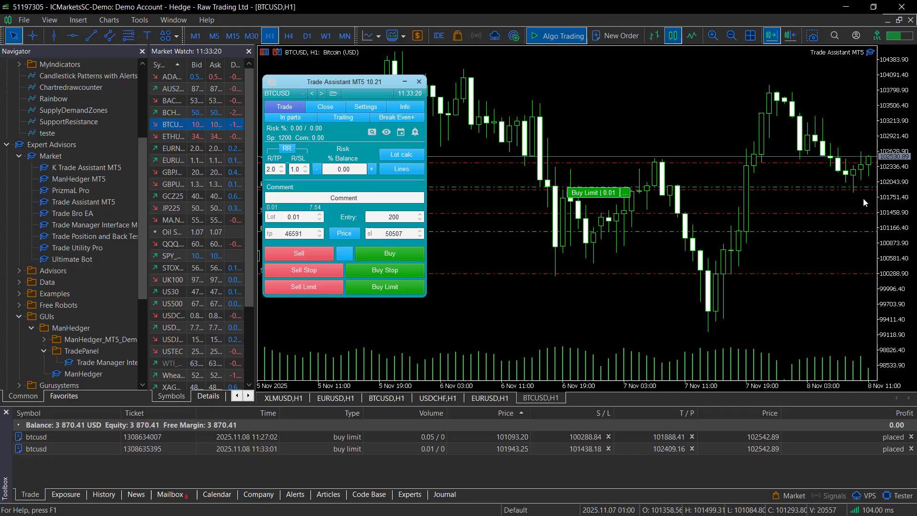
- Review the Trailing settings, then bring up ManHedger in Grid mode
click(343, 118)
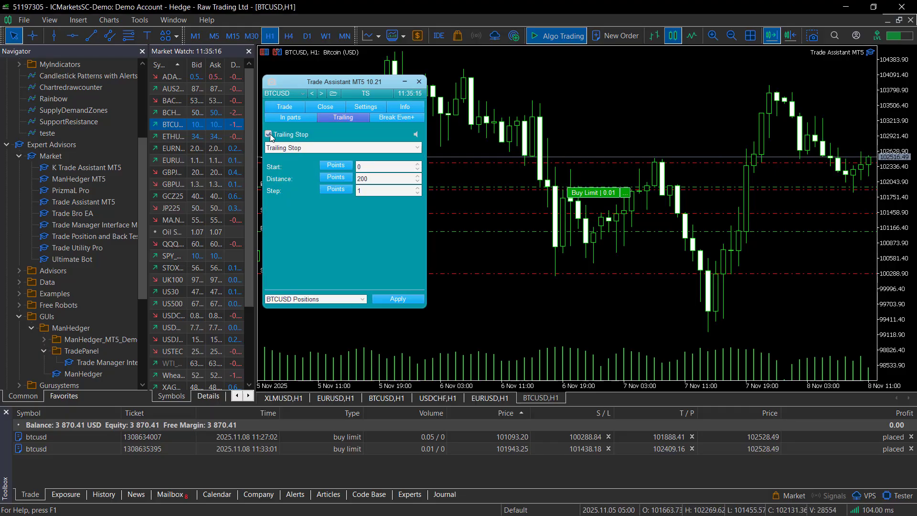
click(342, 147)
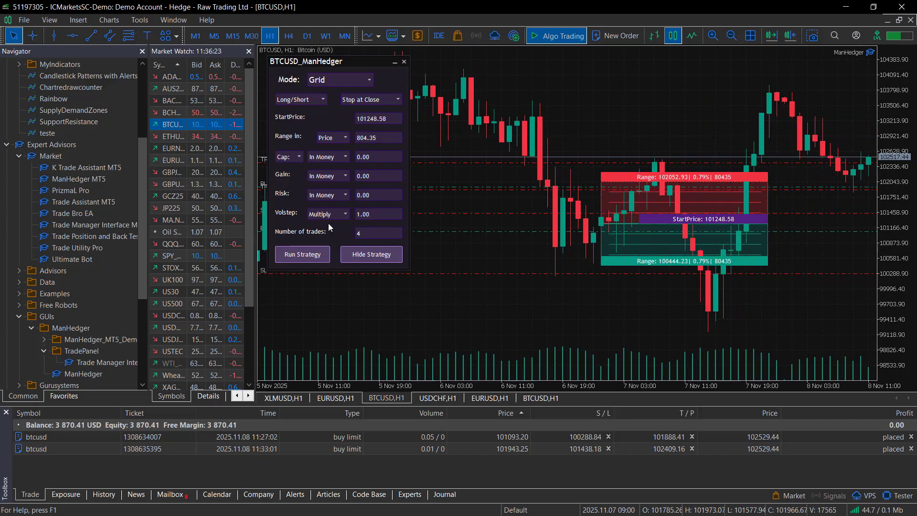
- Set ManHedger to Trade mode, Long, and display entry 103149.78, stop 102345.43, target 103944.99
click(339, 80)
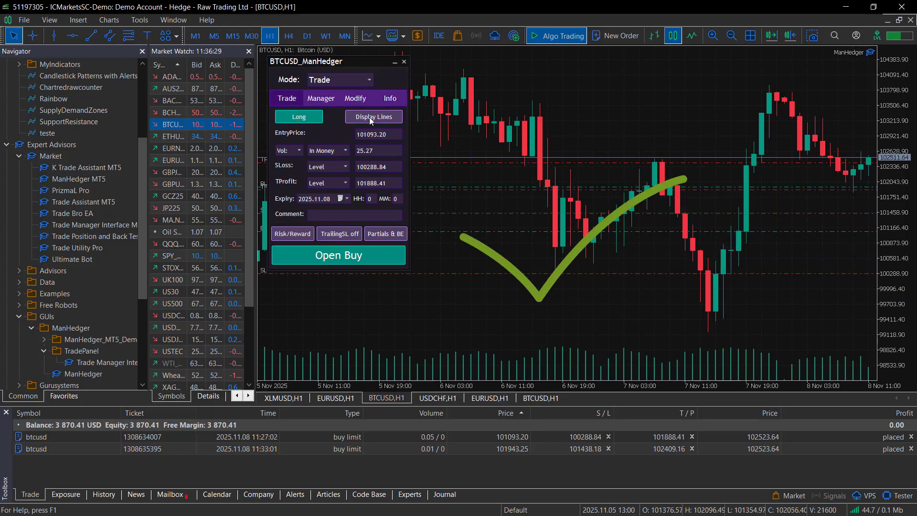
click(373, 117)
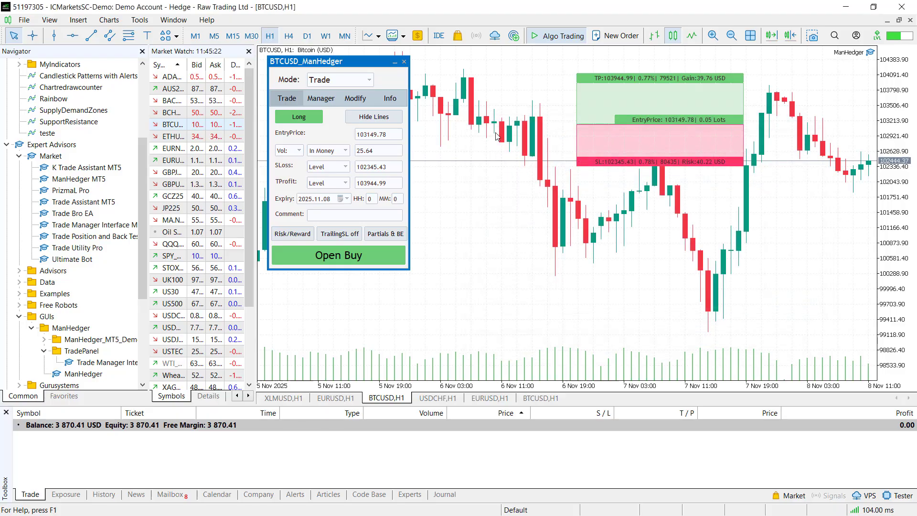
- Enter range 800.93, five trades with Addition 0.01 volume step, cap 350, gain 12.00 and risk 639.82
click(340, 80)
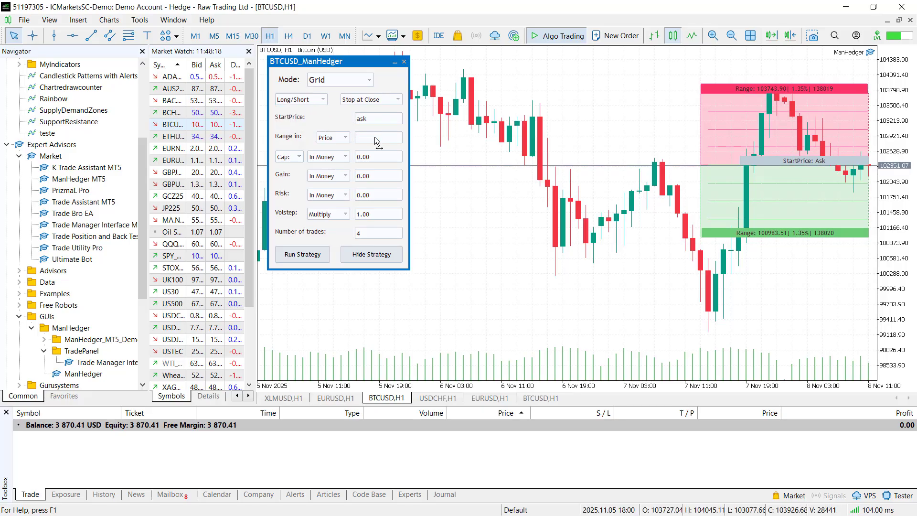
text(800.93)
text(5)
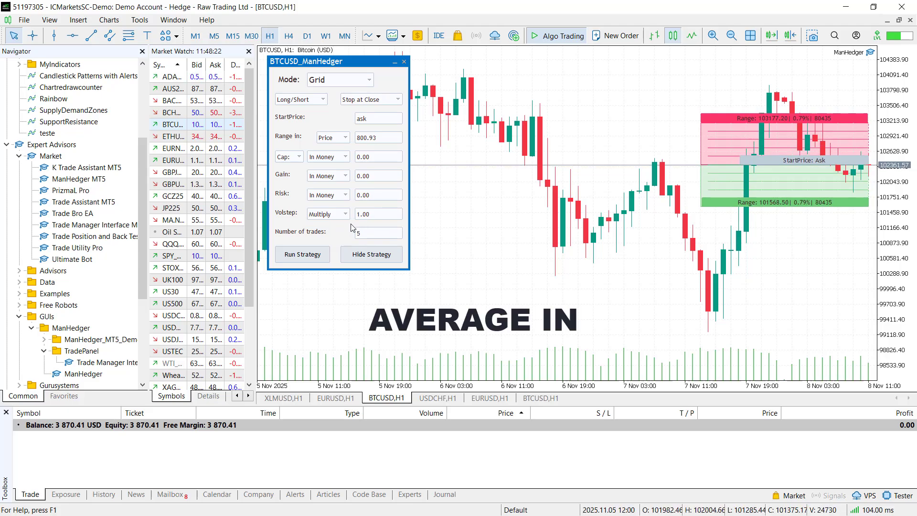
text(1.2)
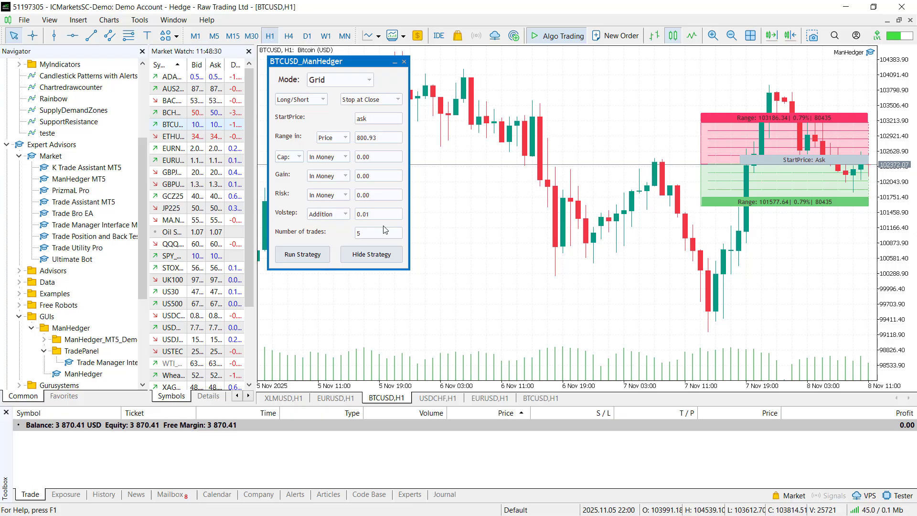
click(378, 156)
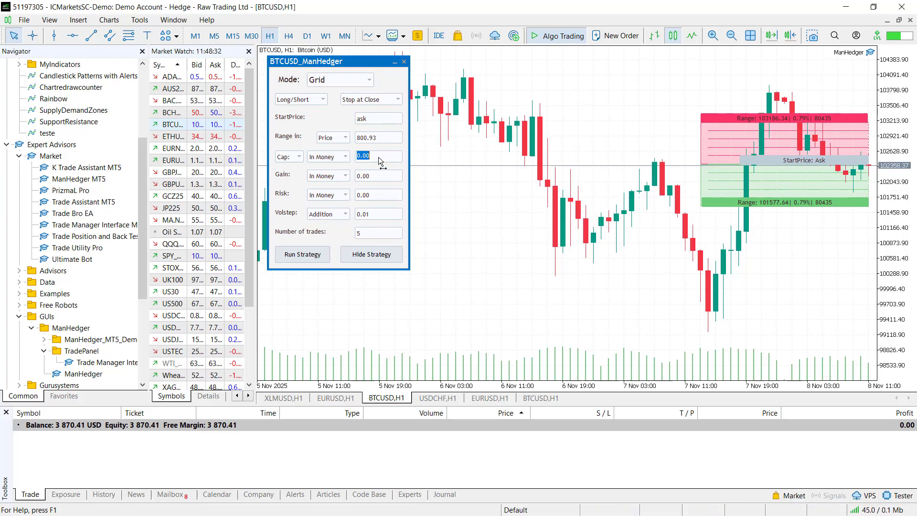
text(350)
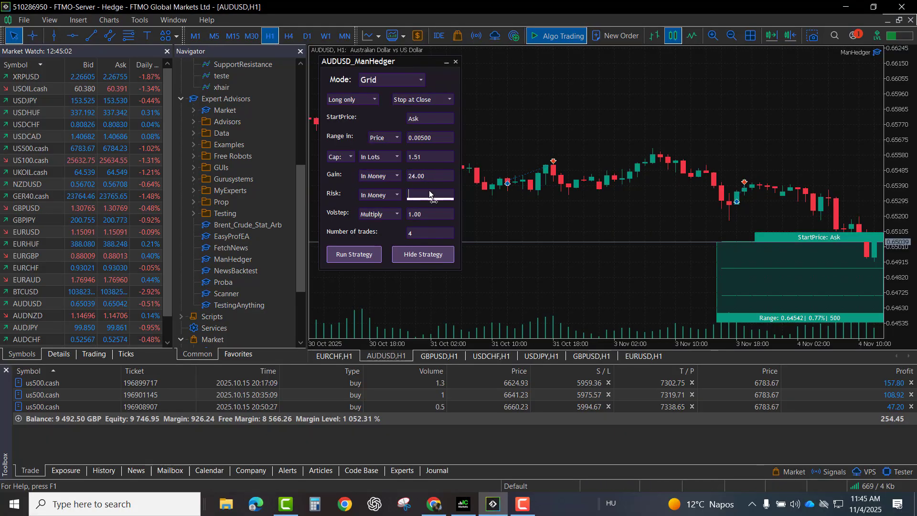
click(353, 255)
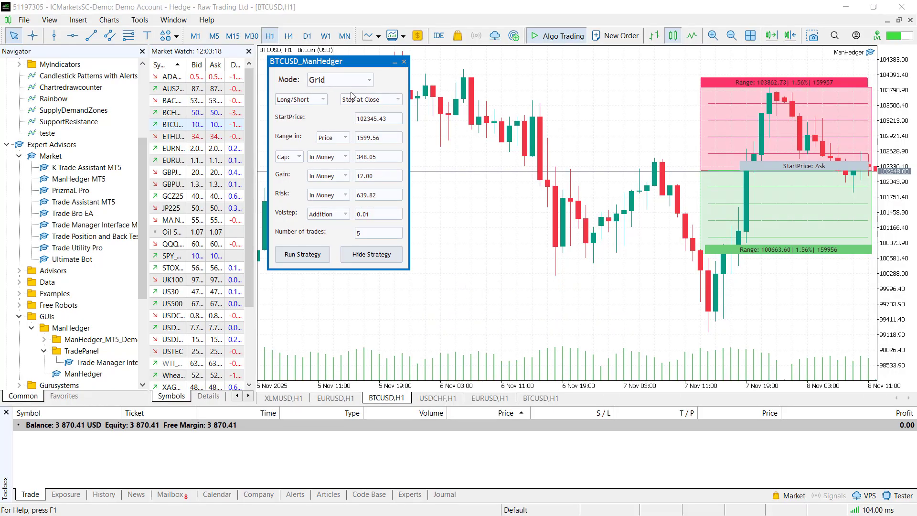
- Toggle the grid direction to short and back to both, then run the strategy
click(300, 98)
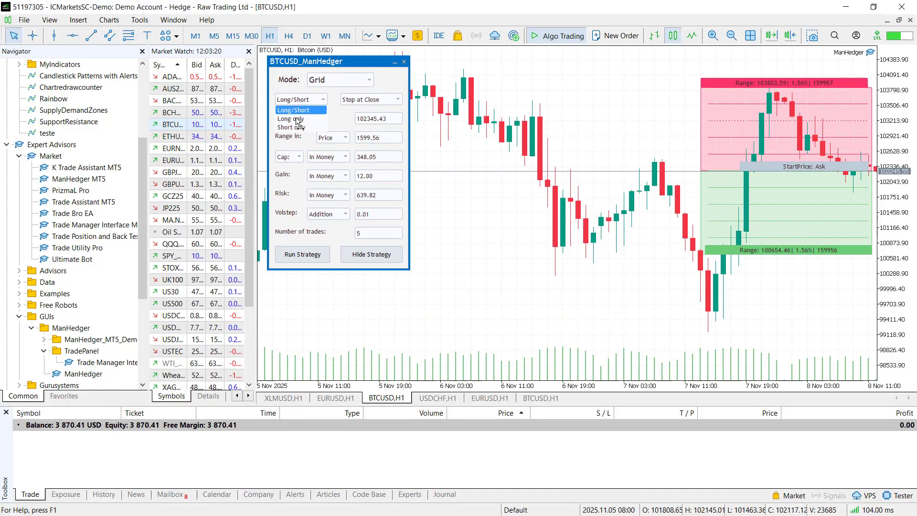
click(291, 127)
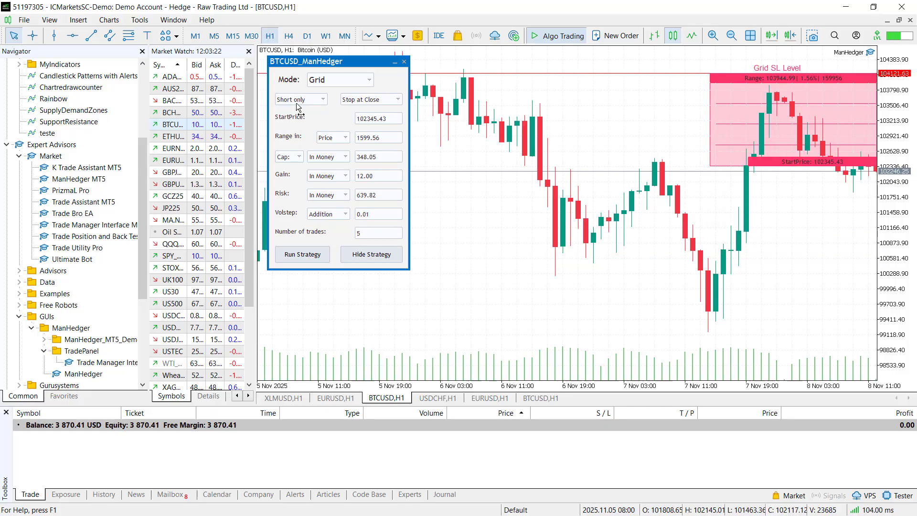
click(299, 98)
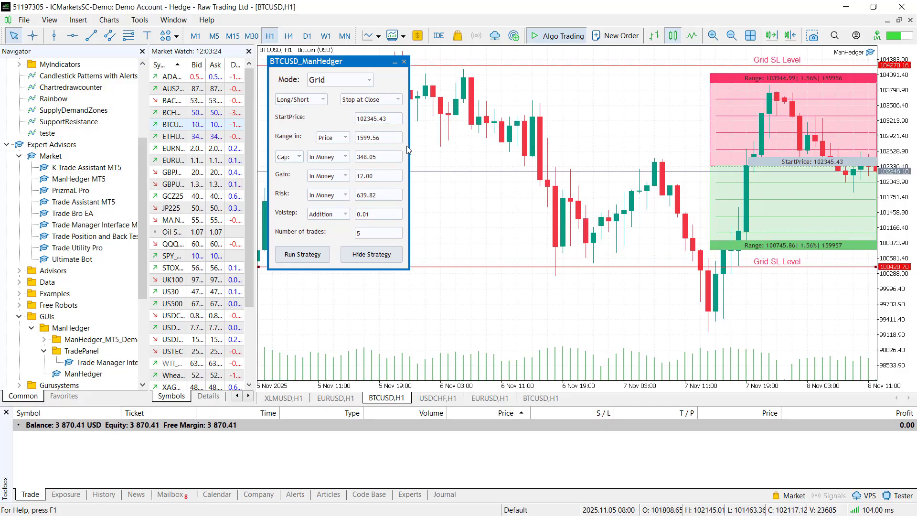
click(378, 118)
text(ask)
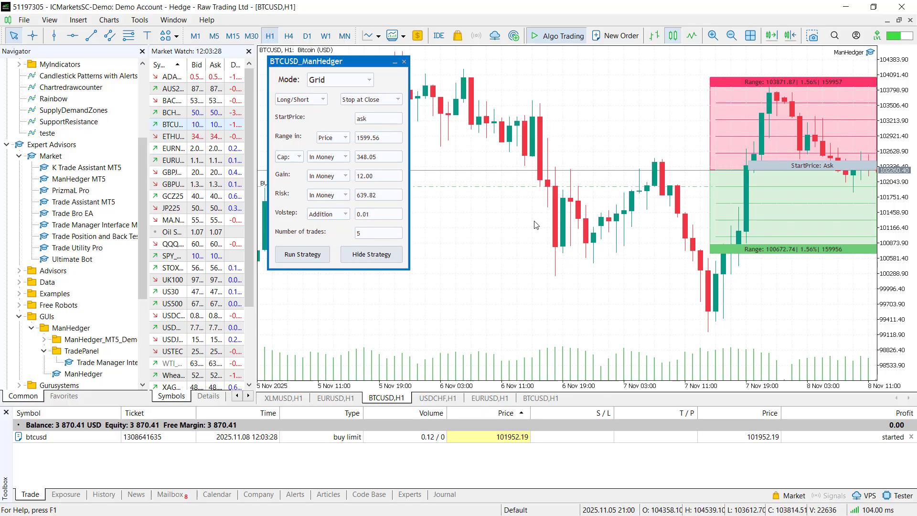
- Set start price 101504.51, range 1600 and the number of grid trades
click(302, 254)
text(b)
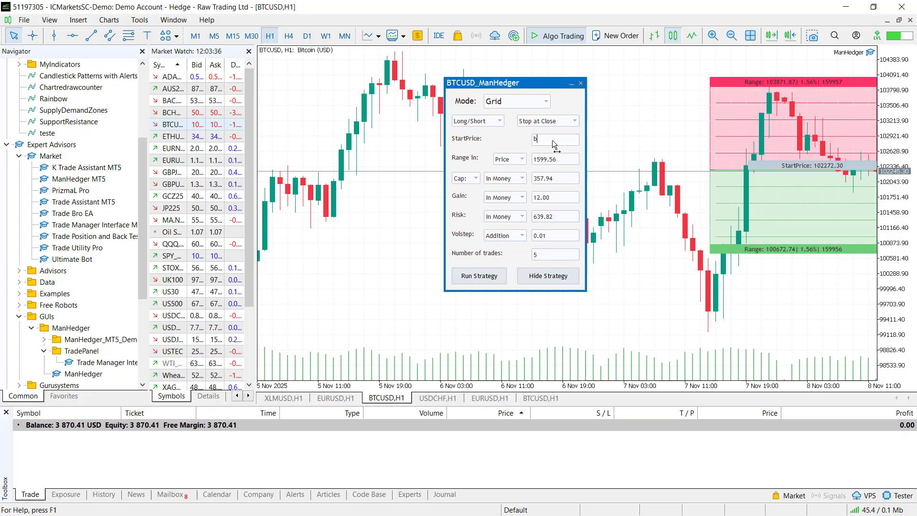
text(101504.51)
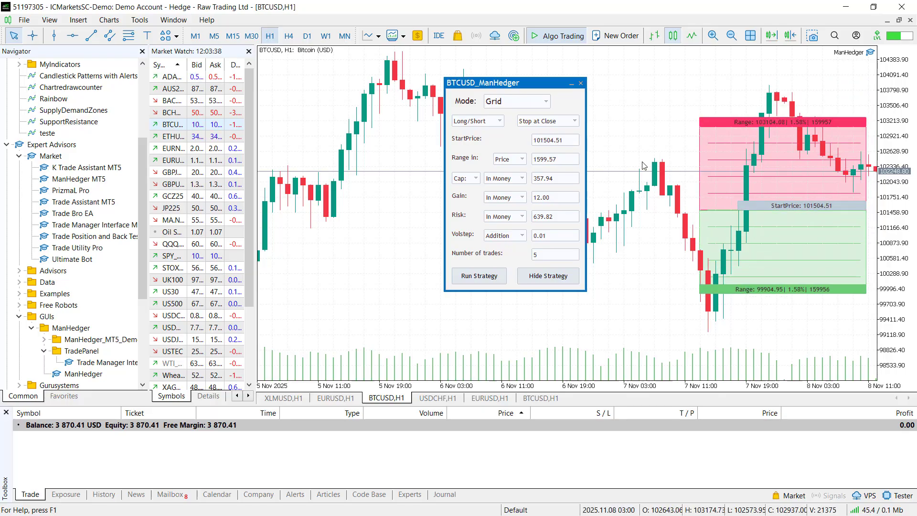
text(800.93)
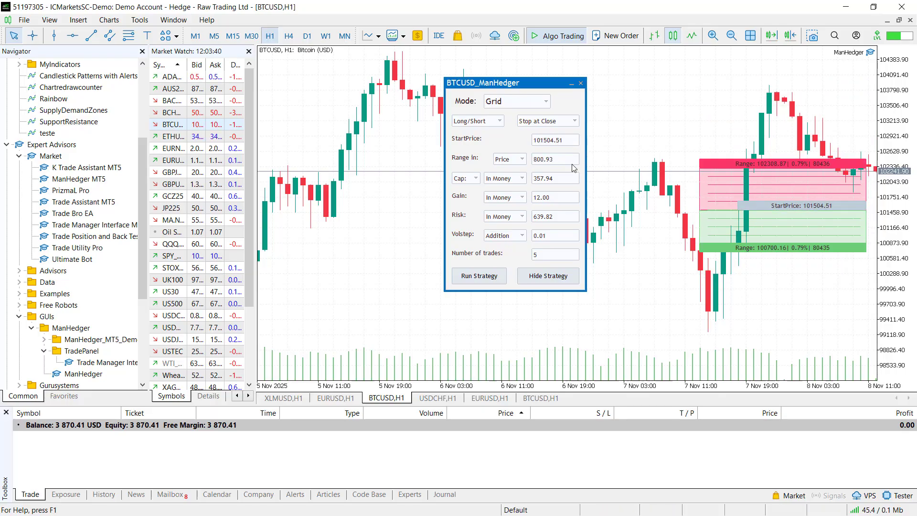
text(1600)
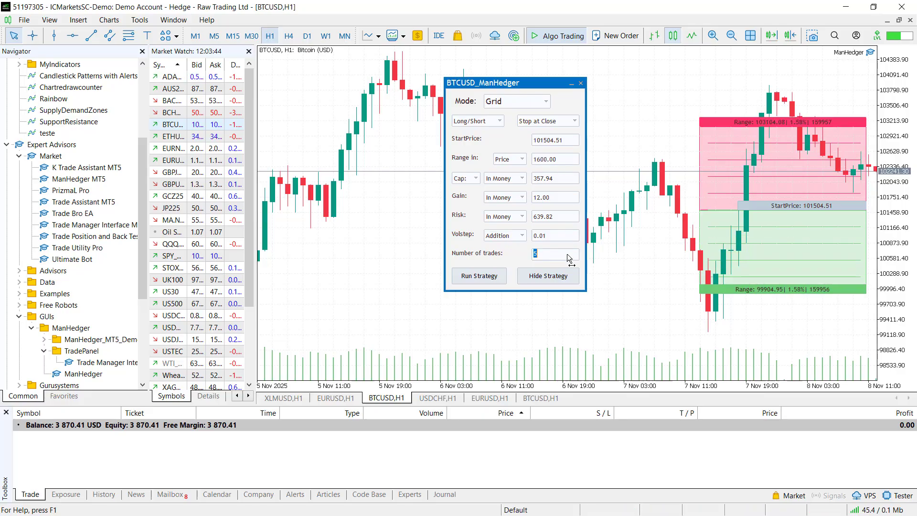
click(570, 257)
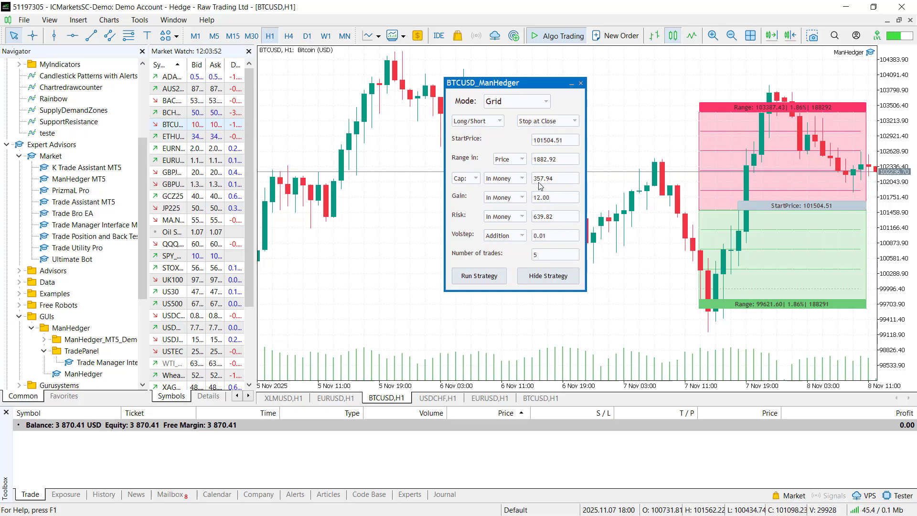
- Change cap to Start In Lots 0.10, Volstep Multiply 1.10, long-only, with risk 804.95
click(504, 177)
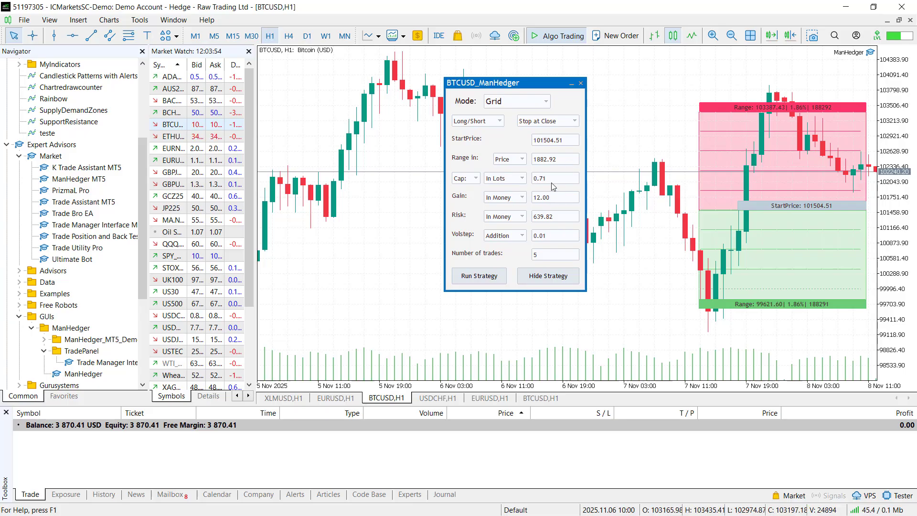
click(553, 177)
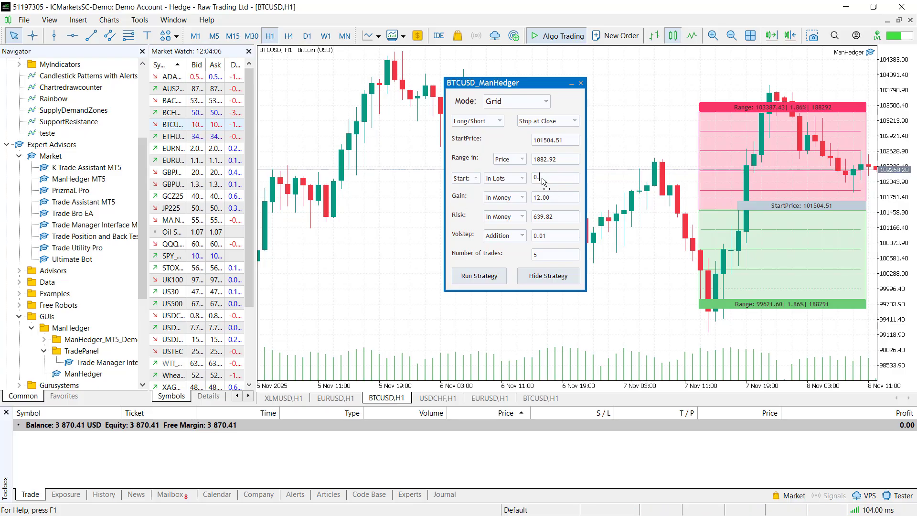
text(0.10)
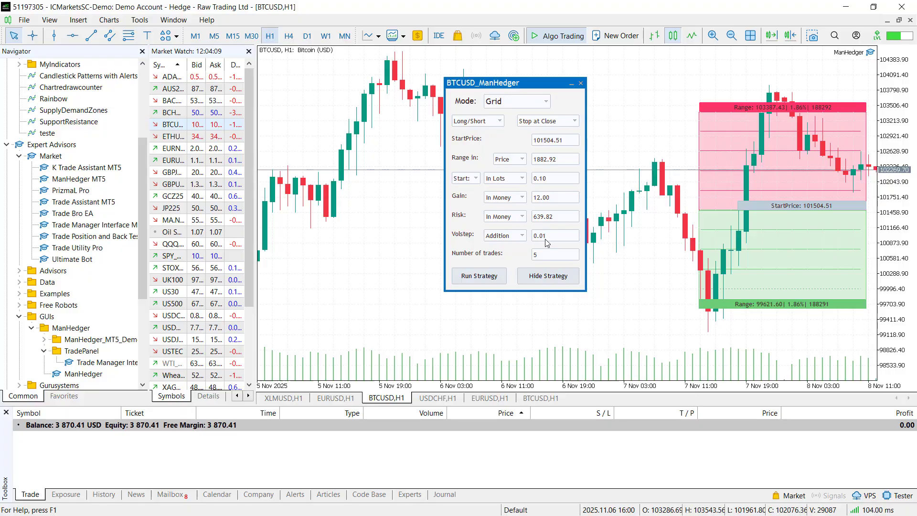
click(504, 235)
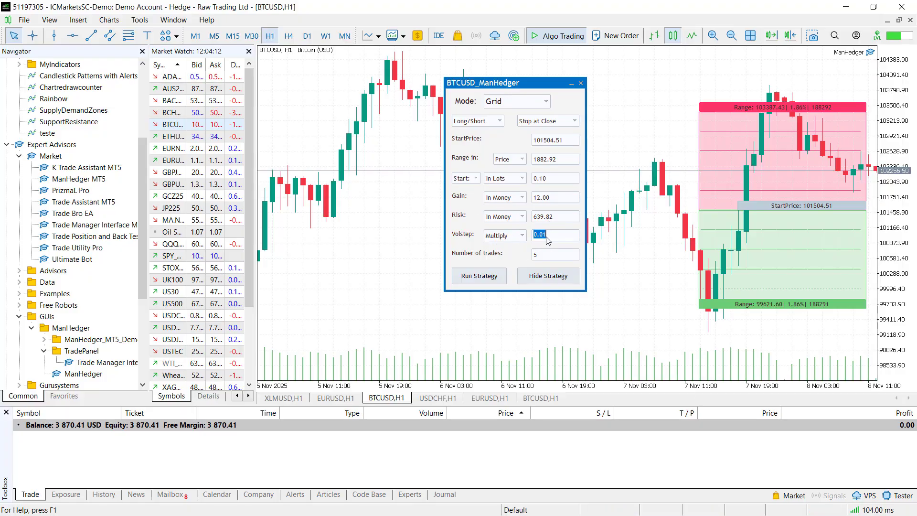
click(504, 120)
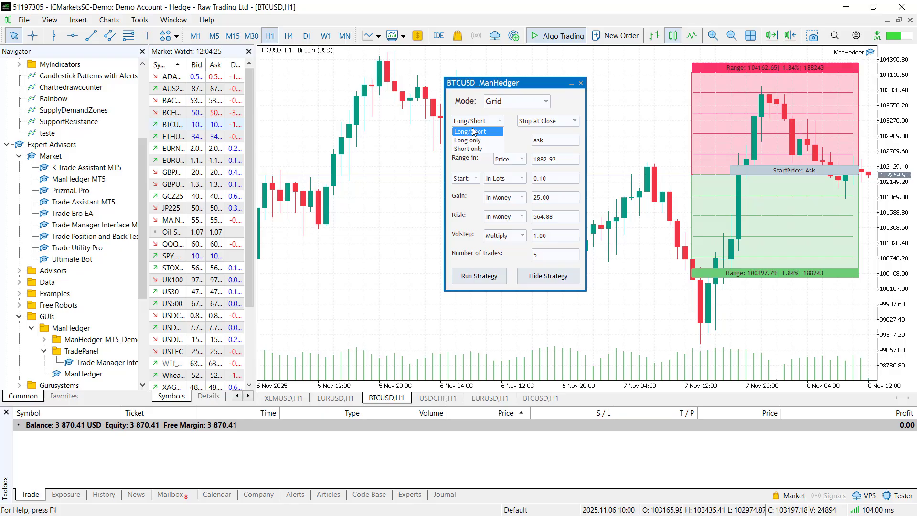
click(467, 140)
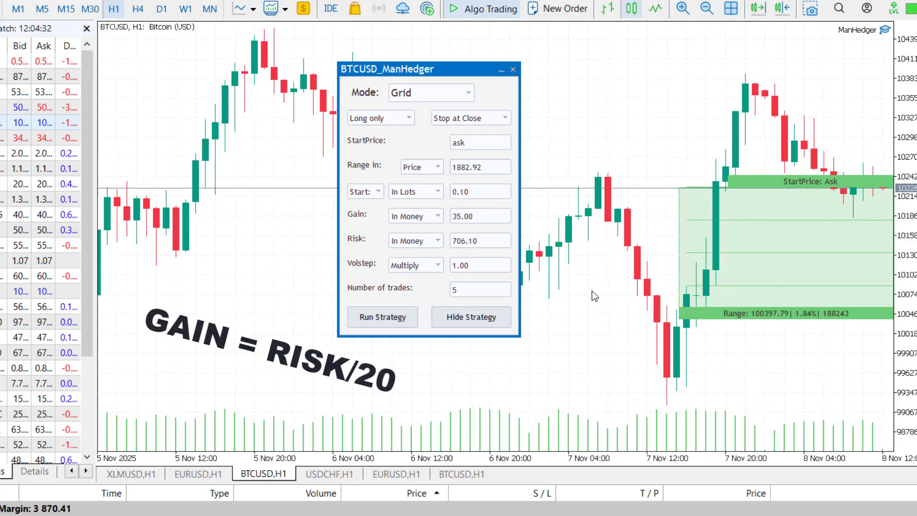
mouse_move(408, 271)
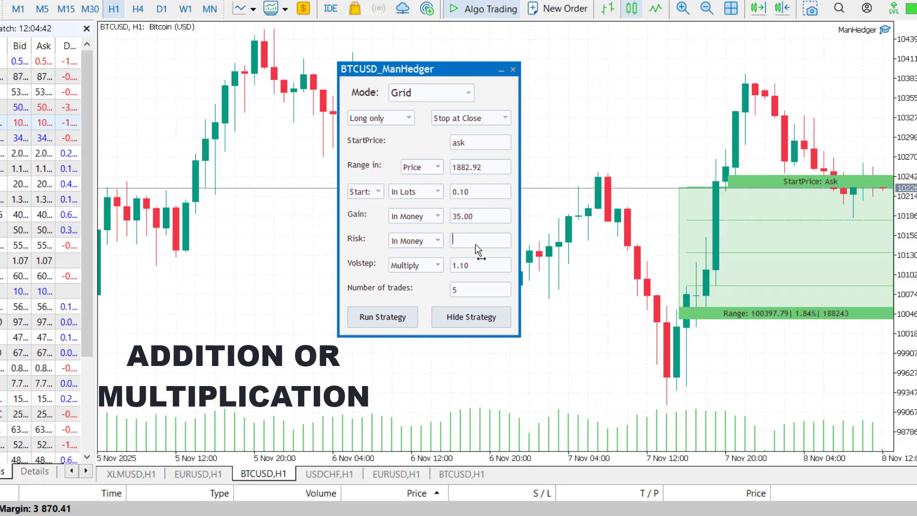
text(804.95)
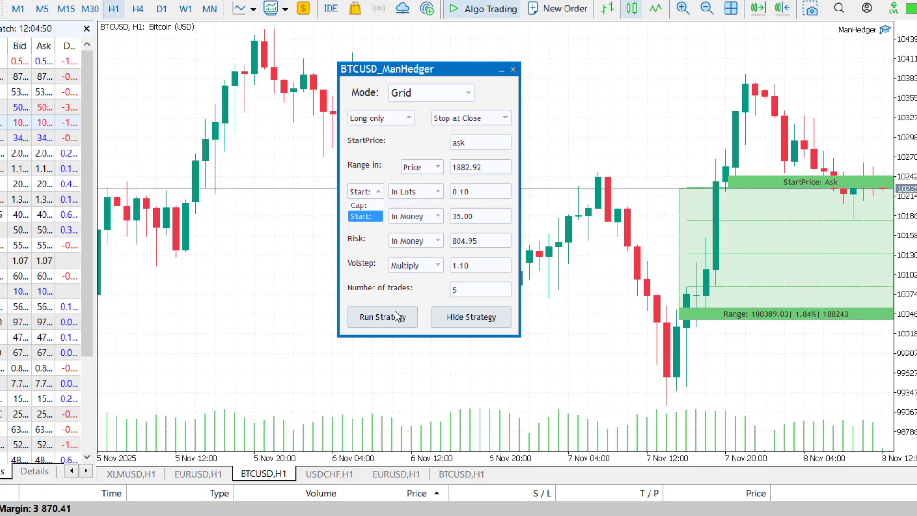
- Run the grid placing a 0.10-lot buy and buy limits, stop it, and reselect Grid mode
click(382, 316)
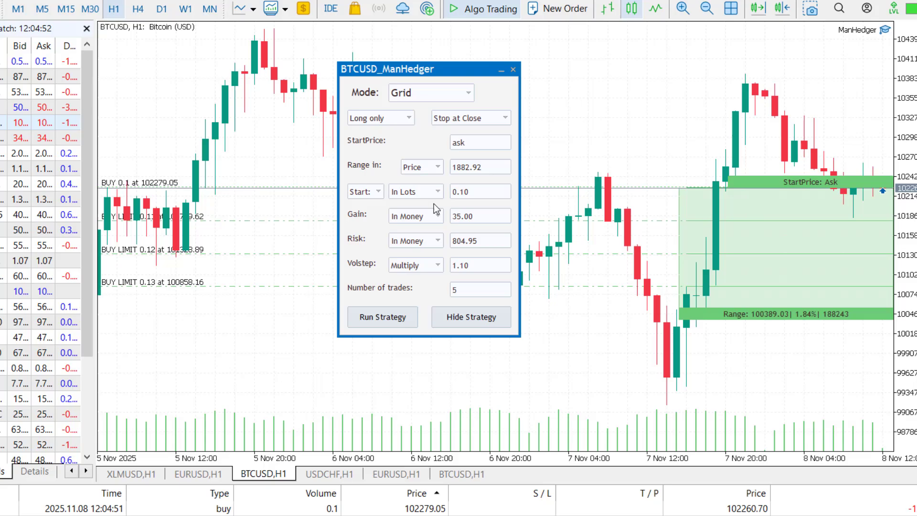
click(470, 117)
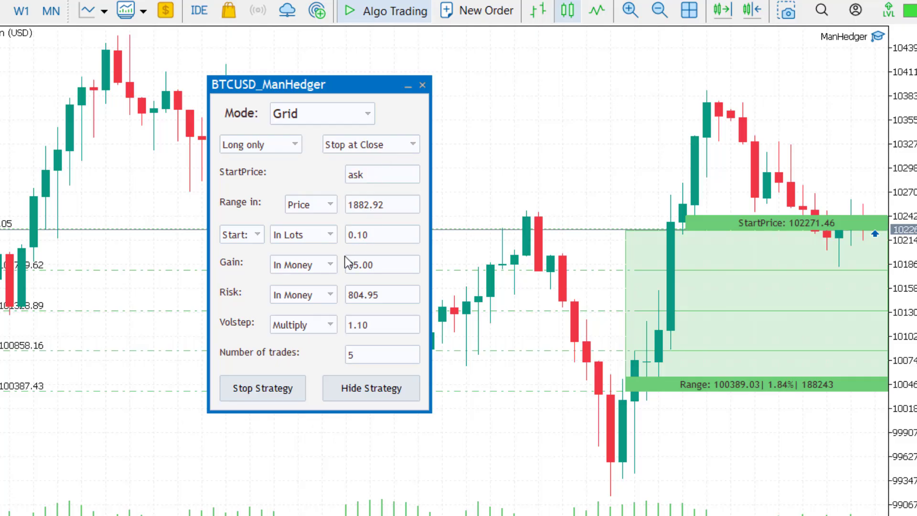
click(322, 113)
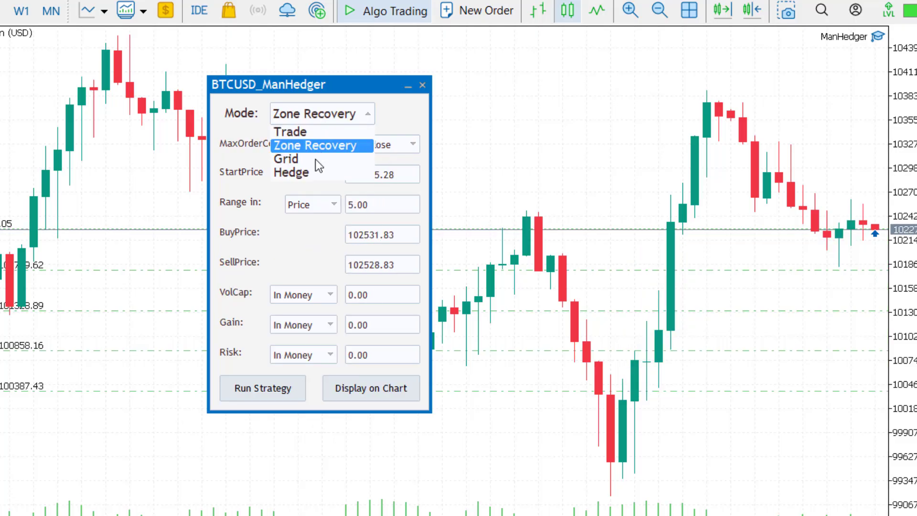
click(285, 159)
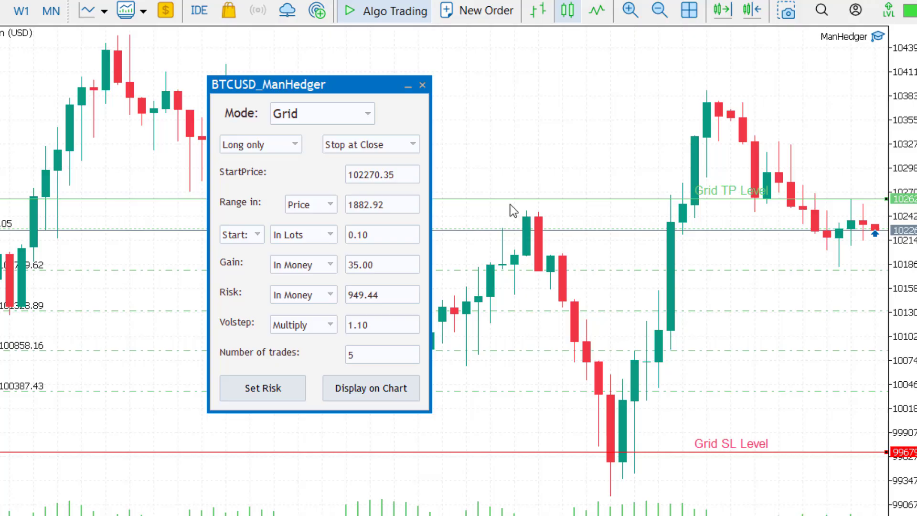
click(262, 389)
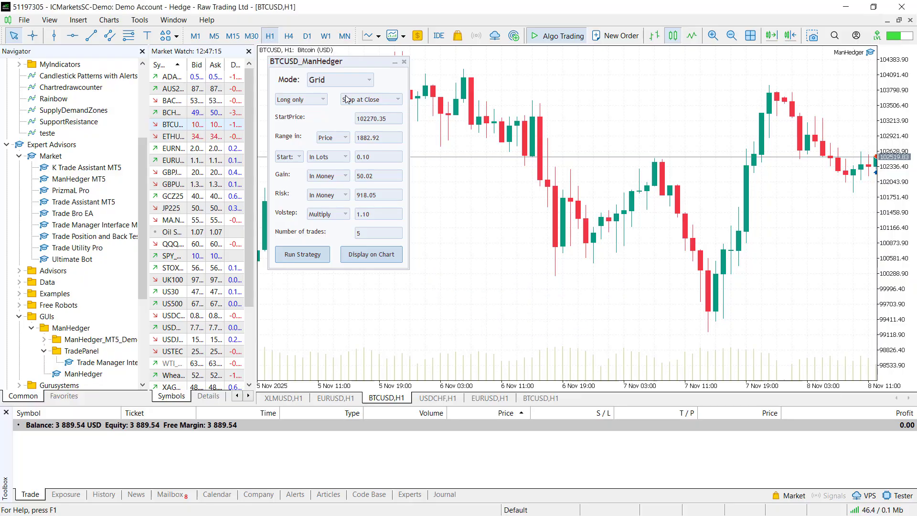
- Switch to Zone Recovery, display its levels, and set VolCap In Lots with gain 25 before running
click(339, 80)
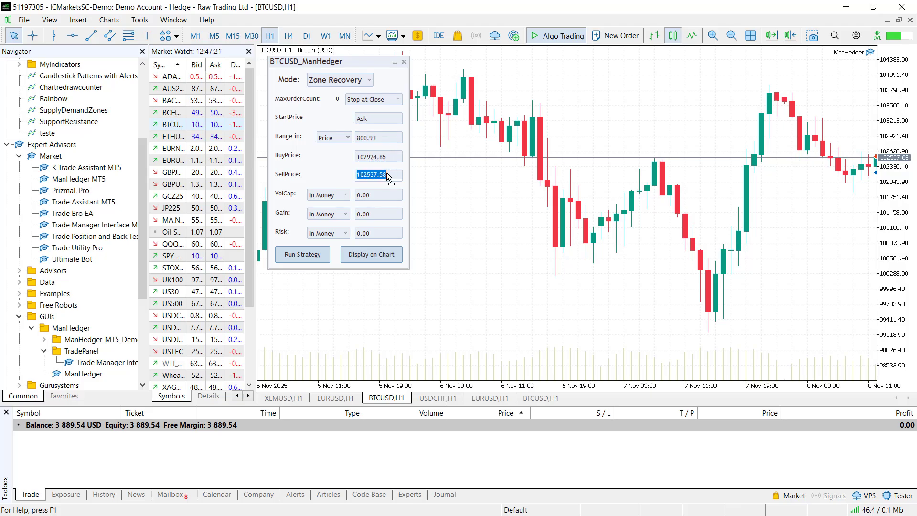
click(371, 254)
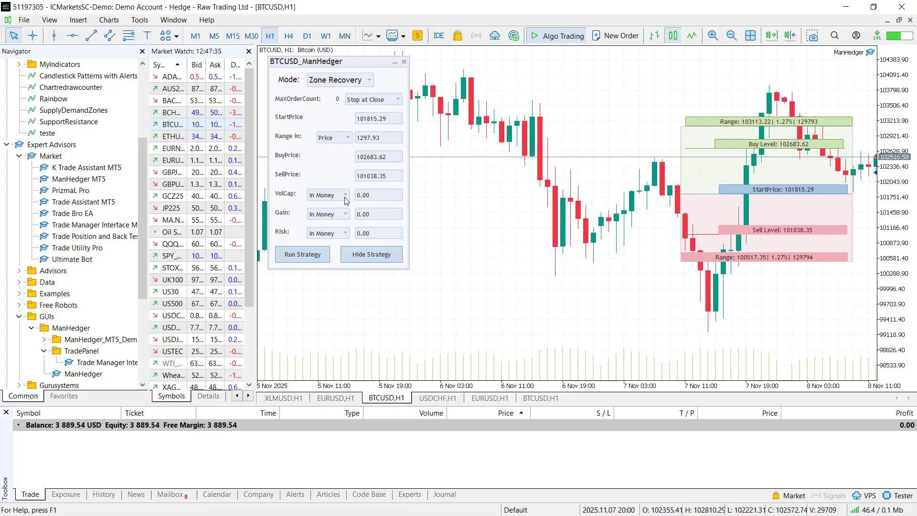
click(345, 213)
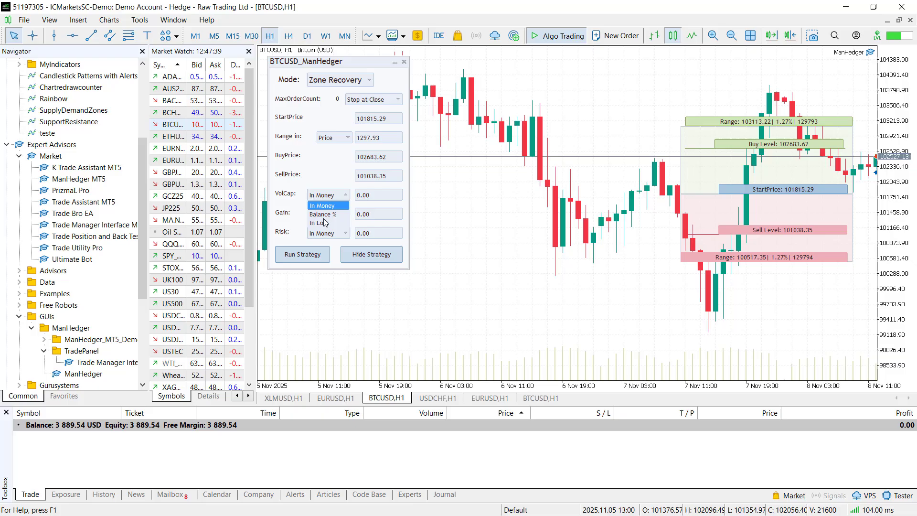
click(324, 222)
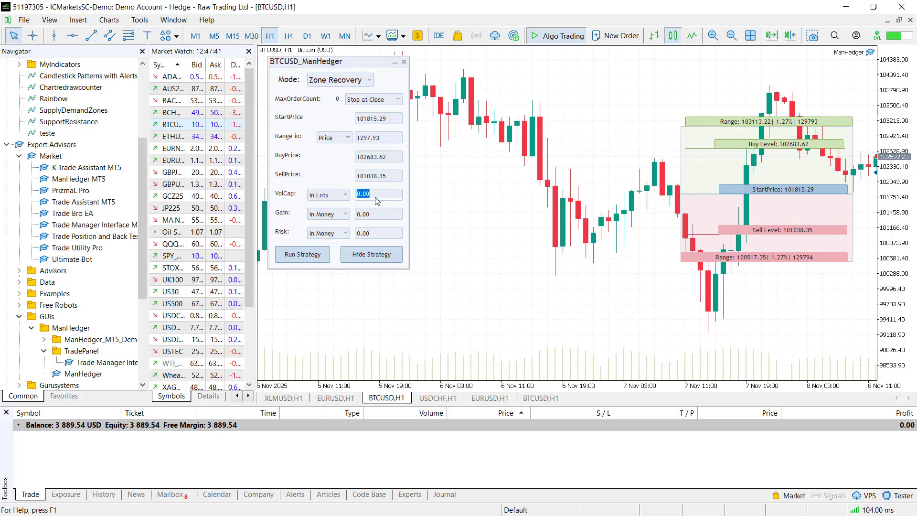
text(2.00)
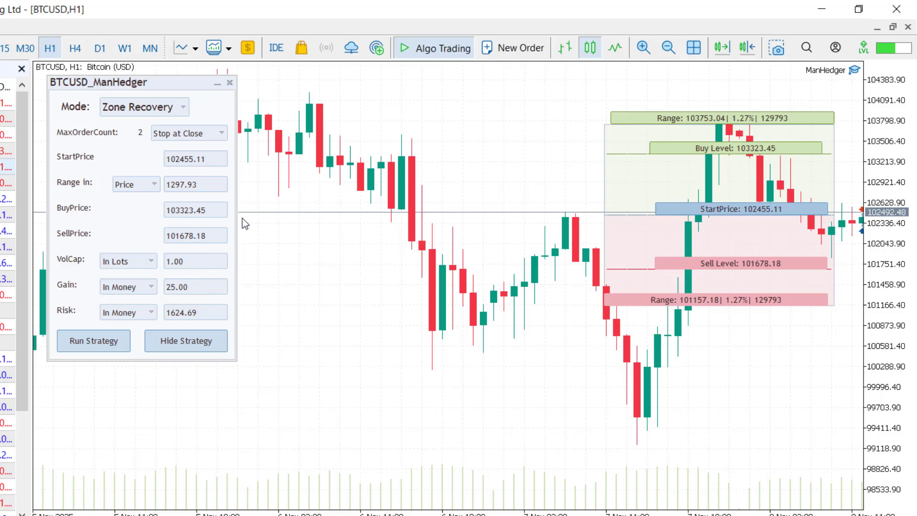
- Apply VolCap 0.36, gain 15.00 and risk 1000.00 via Set Risk
click(93, 340)
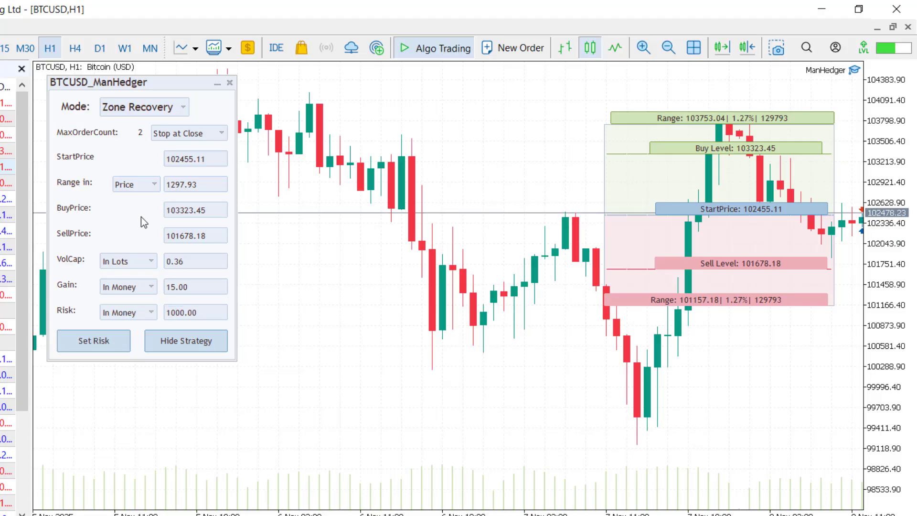
click(93, 340)
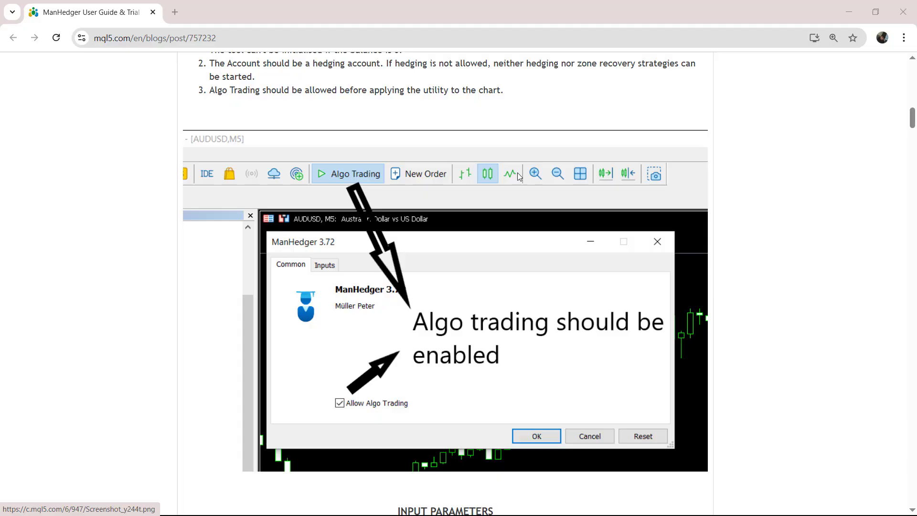
- Scroll to Files and download ManHedger_MT5_Demo.ex5, then right-click the Navigator for the data folder
scroll(down, 3)
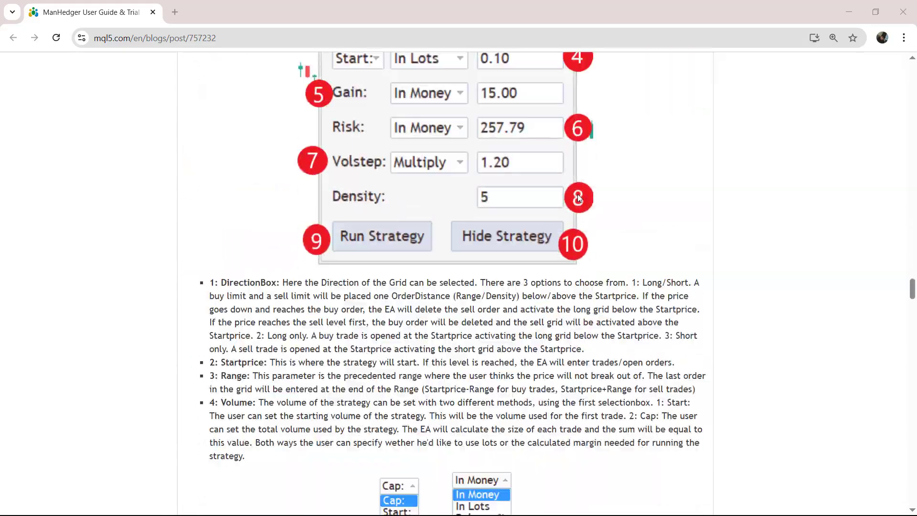
scroll(down, 3)
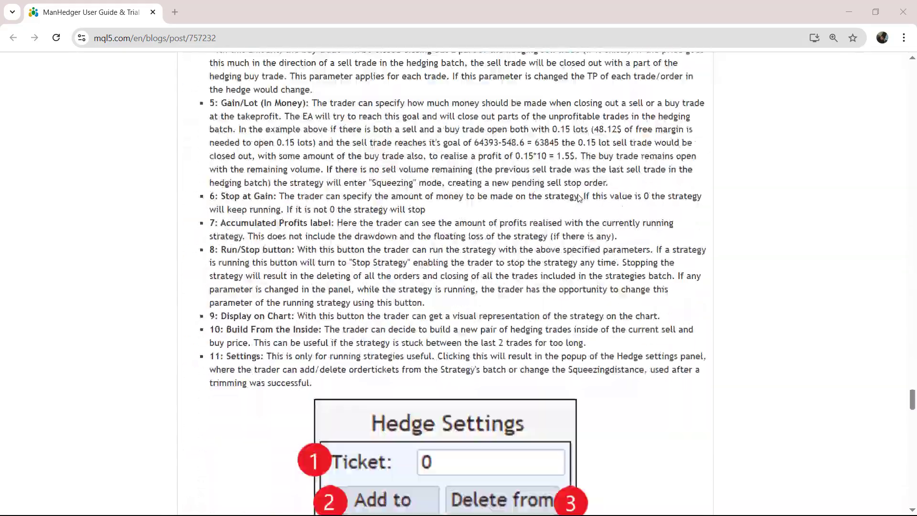
scroll(down, 3)
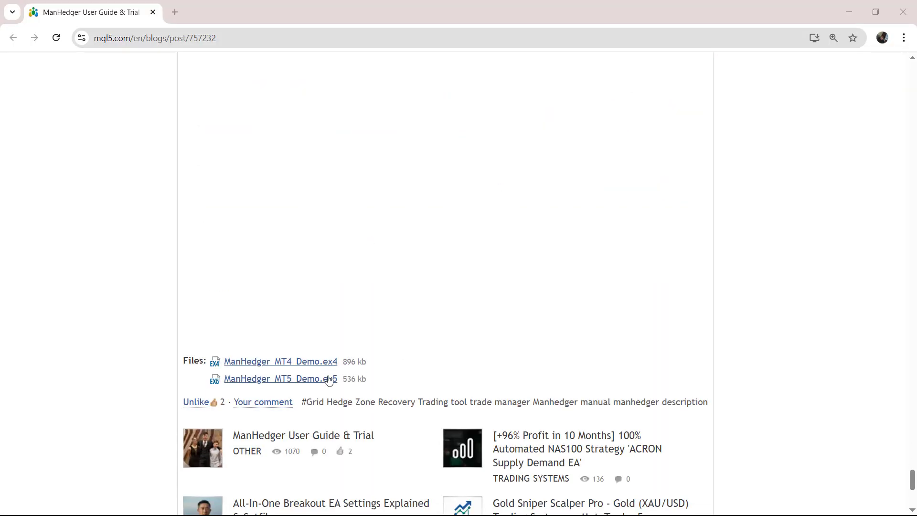
click(281, 378)
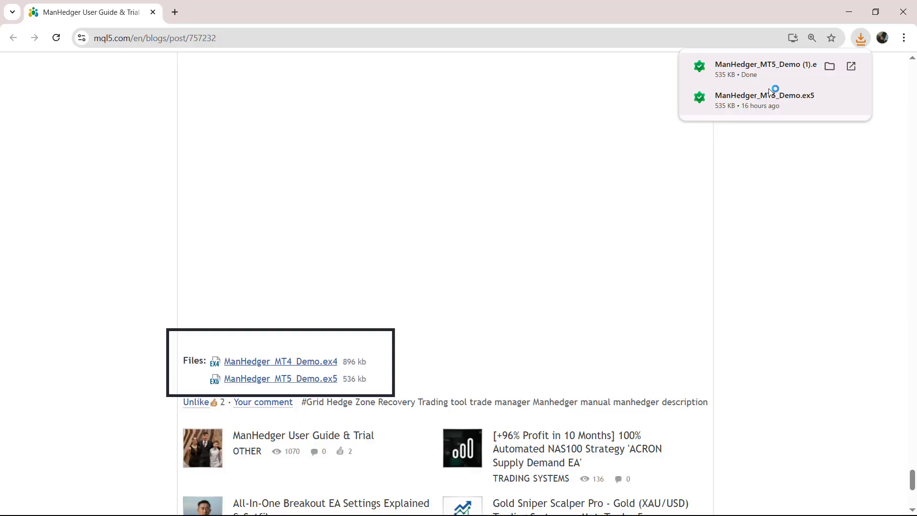
right_click(264, 219)
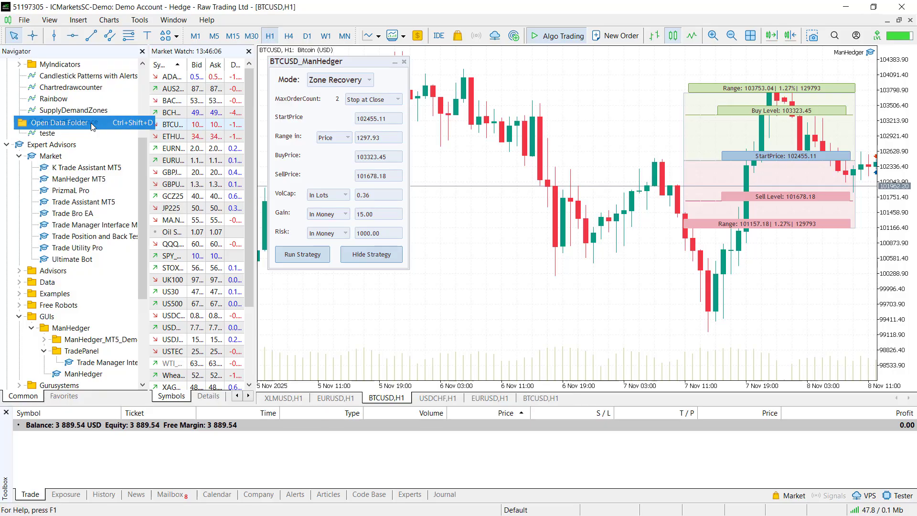
- Open the MQL5 data folder and enter its Experts folder
click(61, 124)
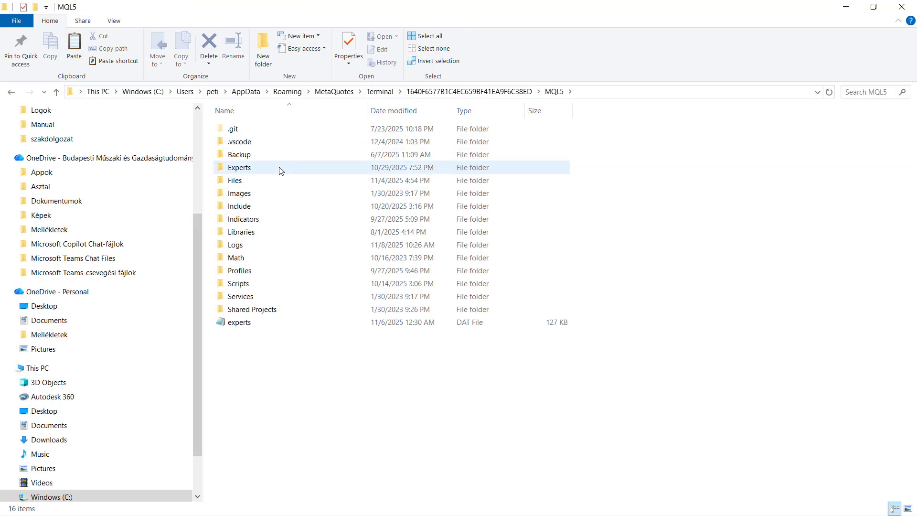
double_click(239, 167)
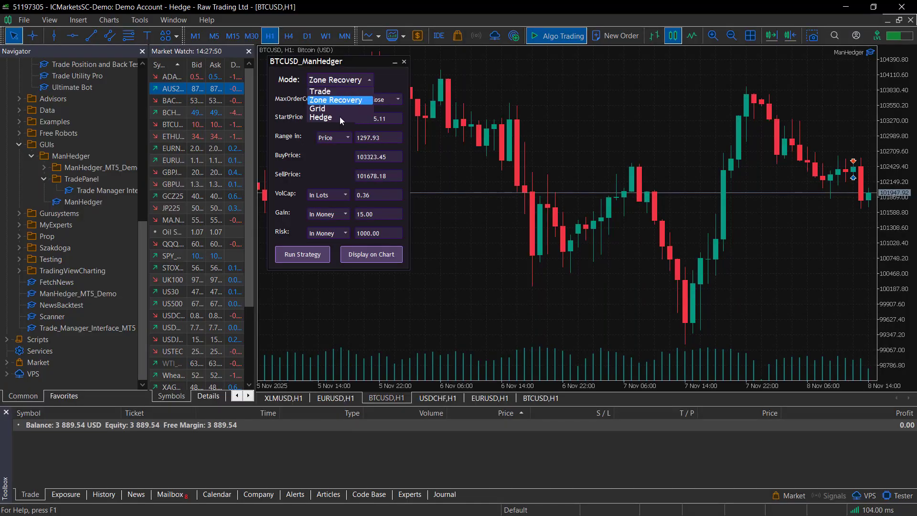
- Switch ManHedger to Hedge mode and start the strategy on BTCUSD
click(321, 117)
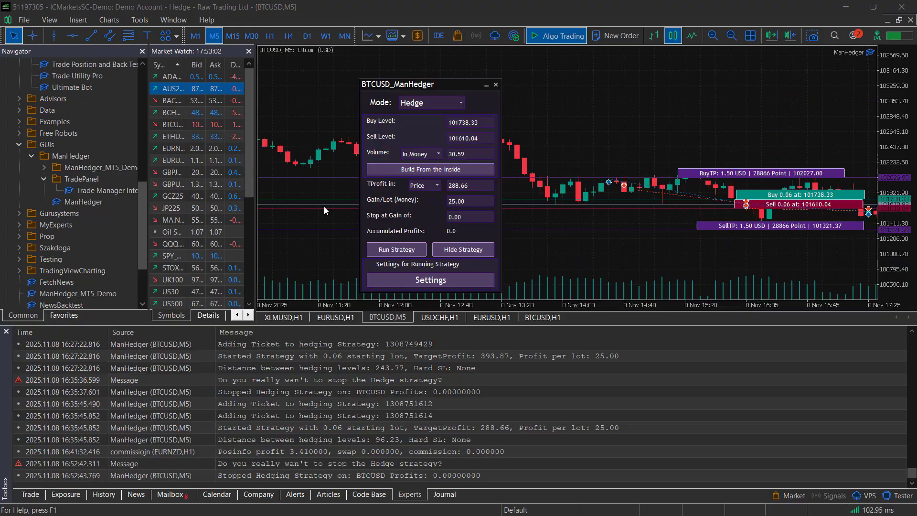
click(395, 250)
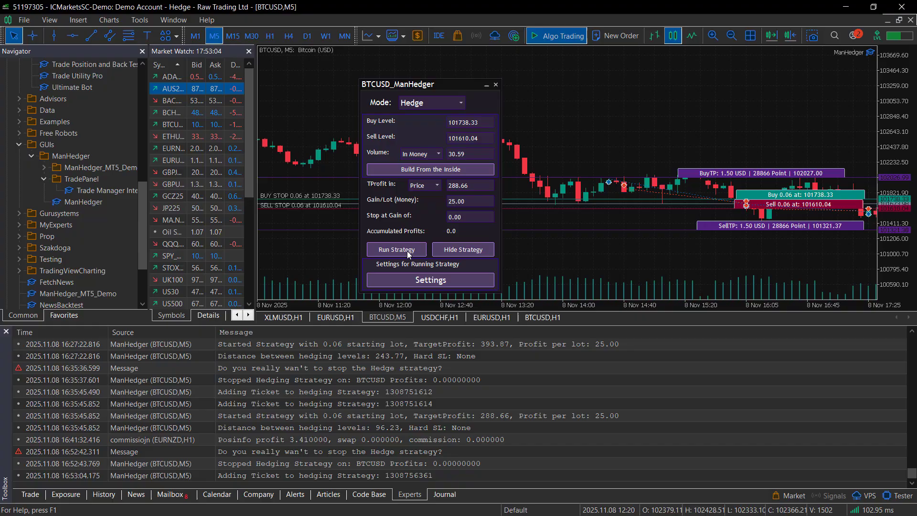
click(395, 250)
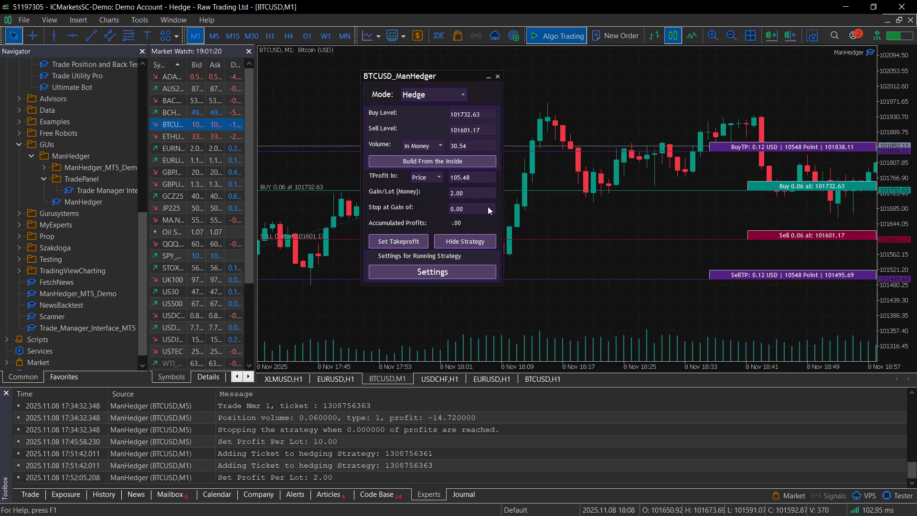
- Set Gain/Lot to 2.00 as takeprofit and bring up the hedge settings panel
click(397, 241)
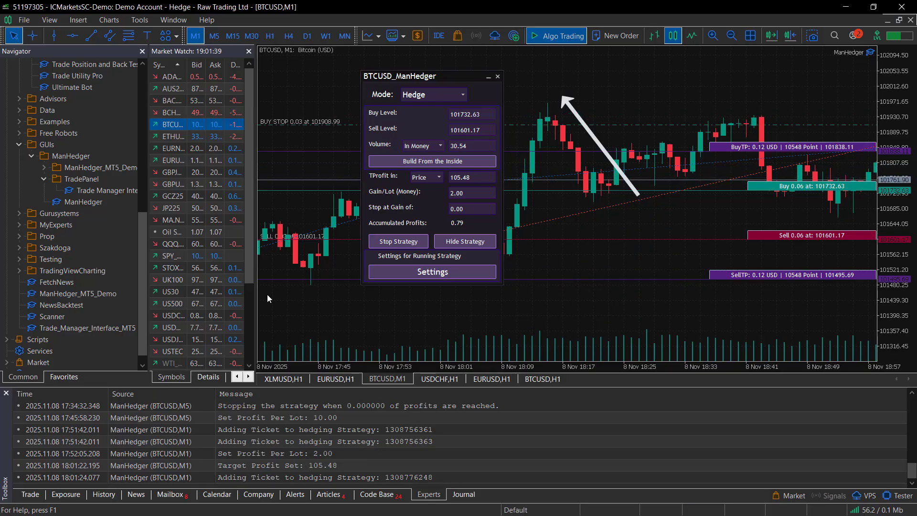
click(432, 271)
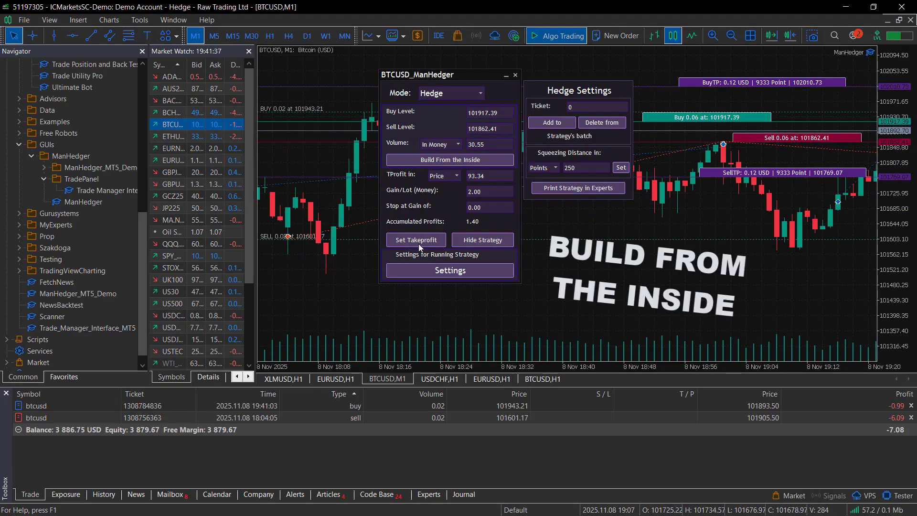
click(449, 160)
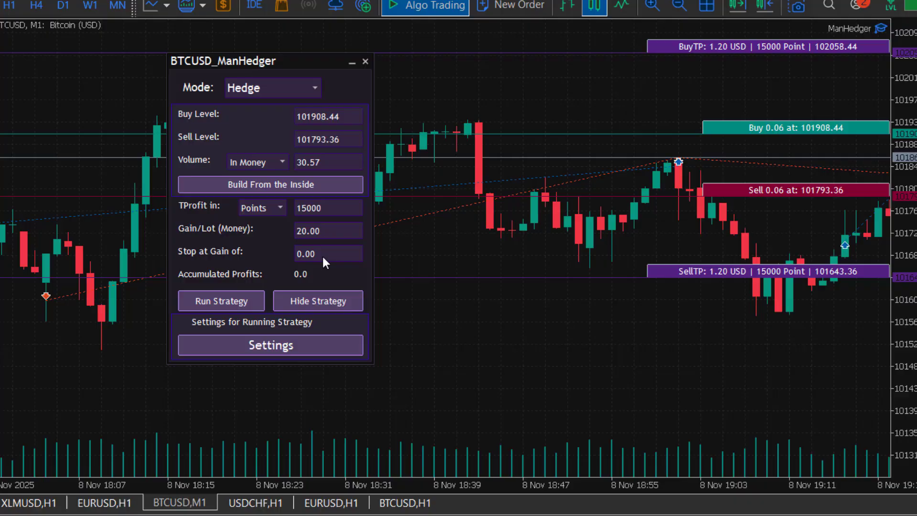
text(15.00)
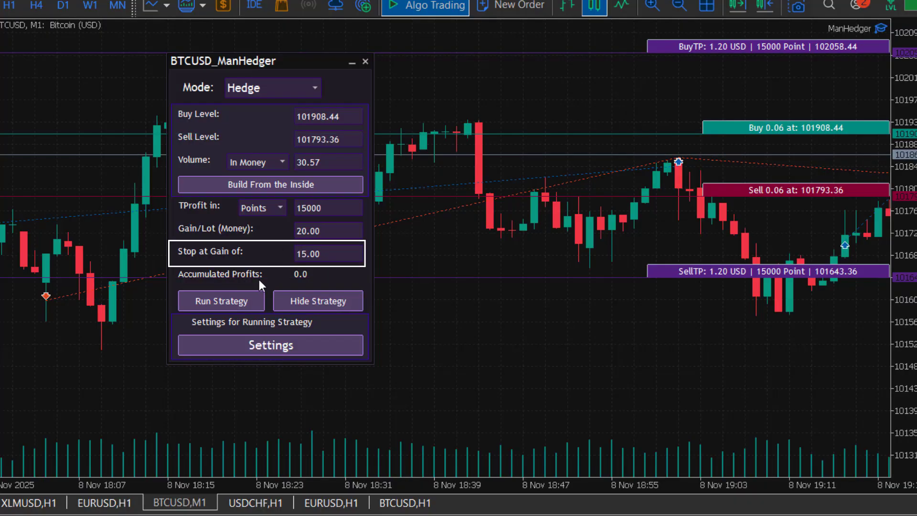
click(221, 301)
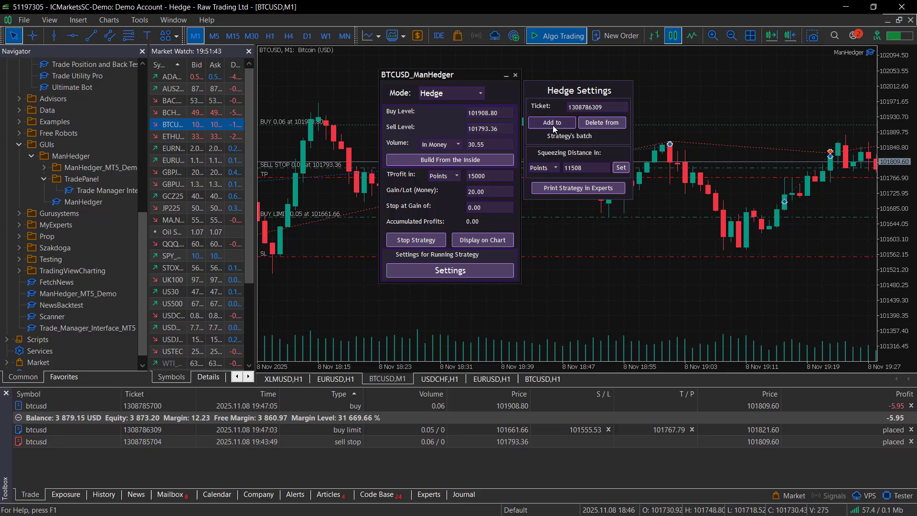
- Print the strategy's trades to the Experts log and reposition Trade Manager on the USDCHF chart
click(551, 123)
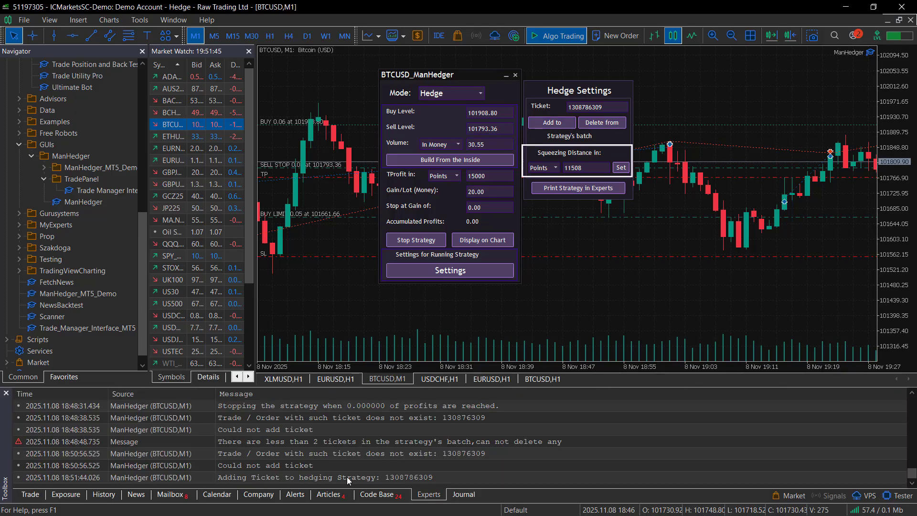
mouse_move(577, 188)
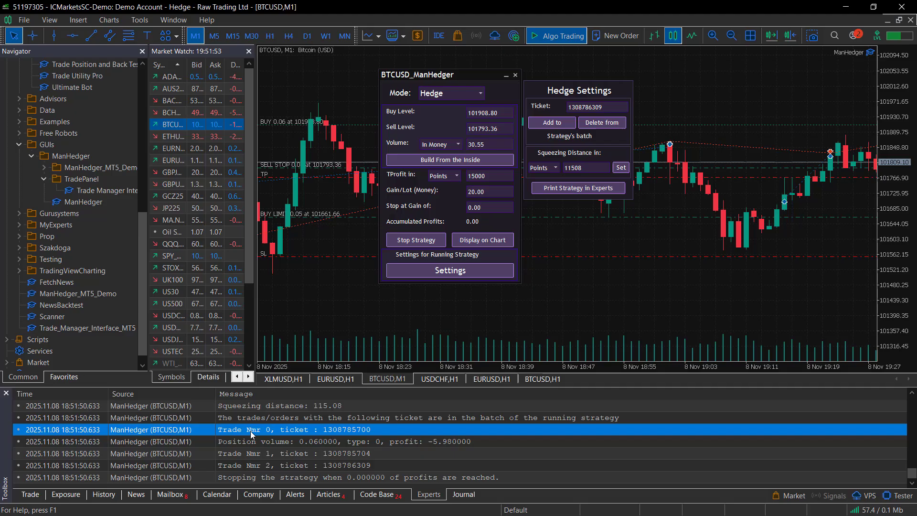
mouse_move(332, 472)
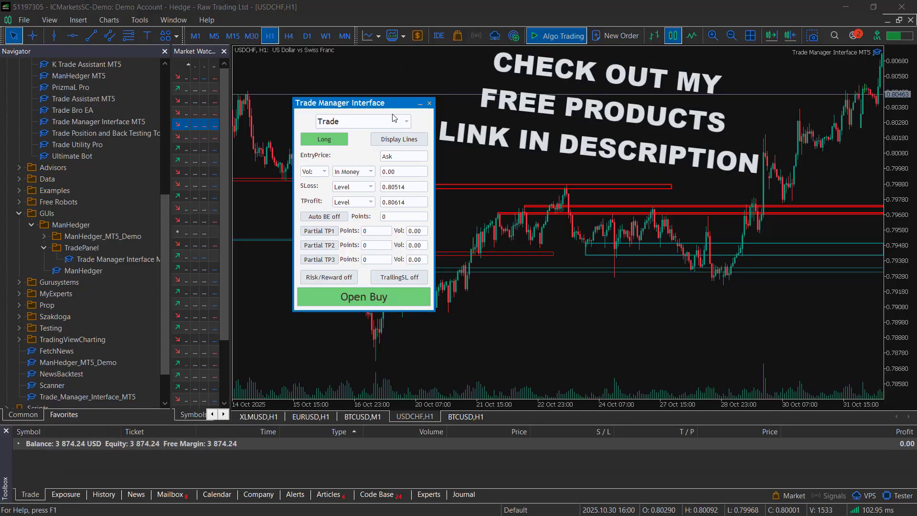
drag(363, 102, 321, 103)
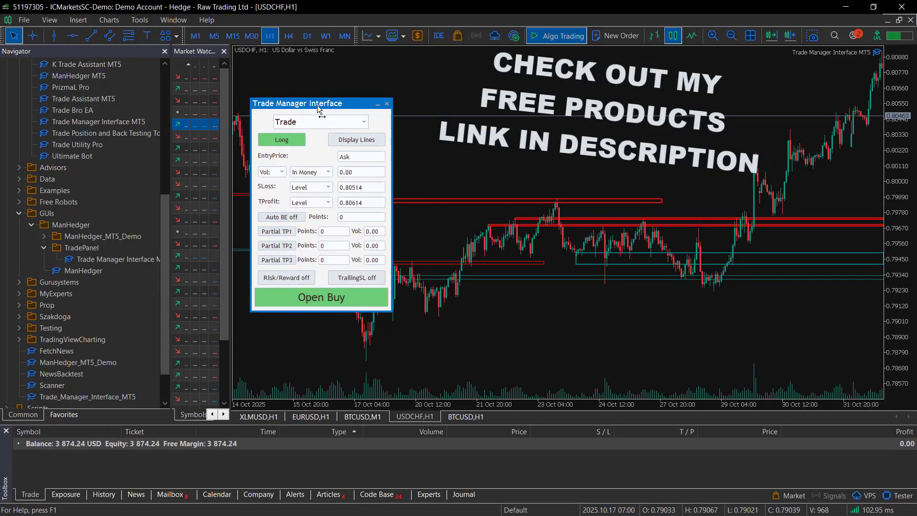